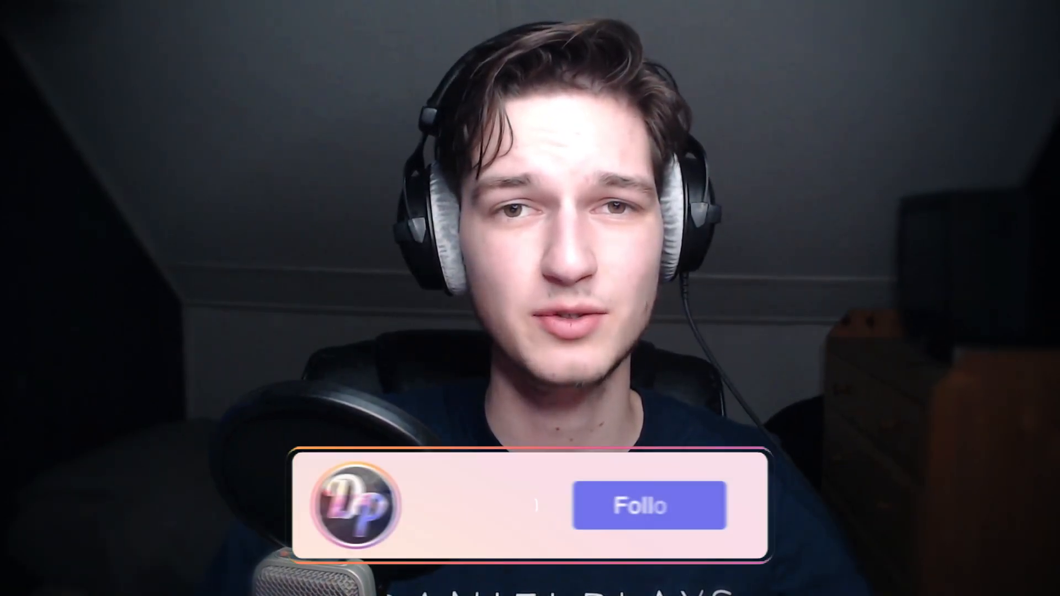
- Download the Windows .exe Fabric installer from the fabricmc.net Use page
{"action": "left_click", "coordinate": [647, 505]}
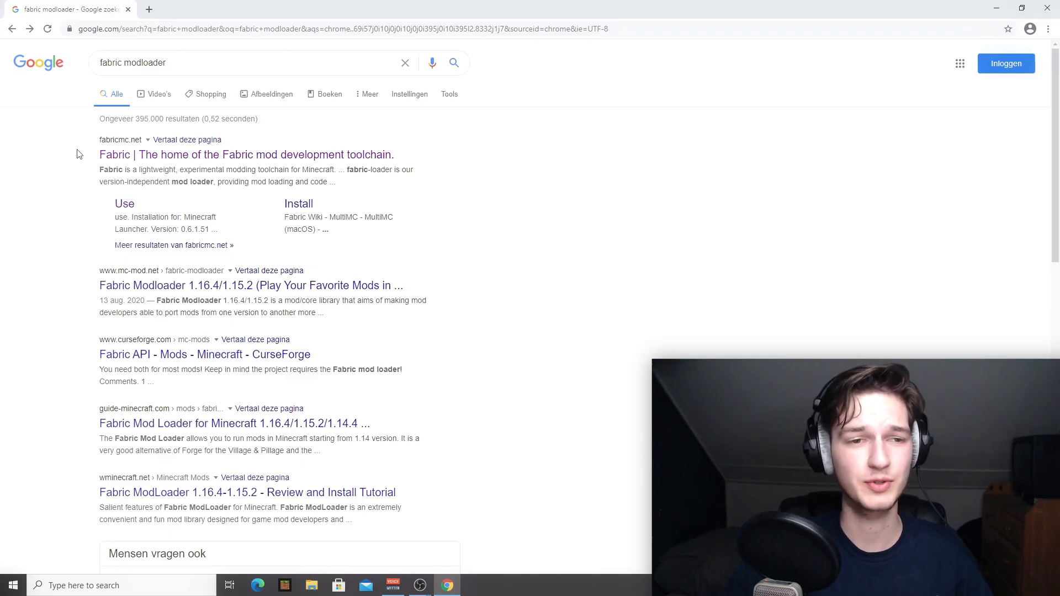
{"action": "left_click", "coordinate": [246, 154]}
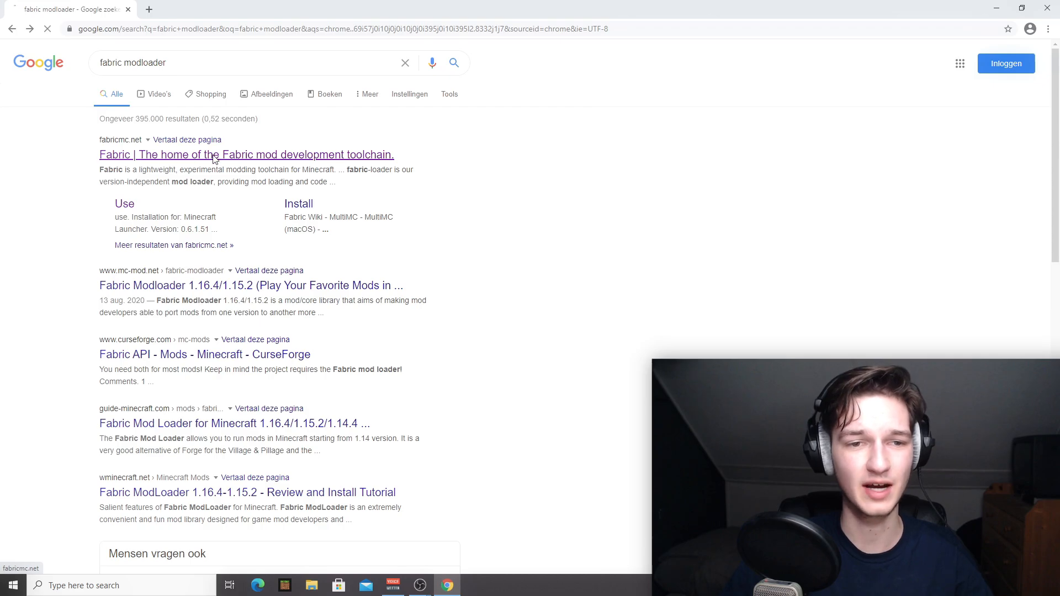
{"action": "left_click", "coordinate": [246, 154]}
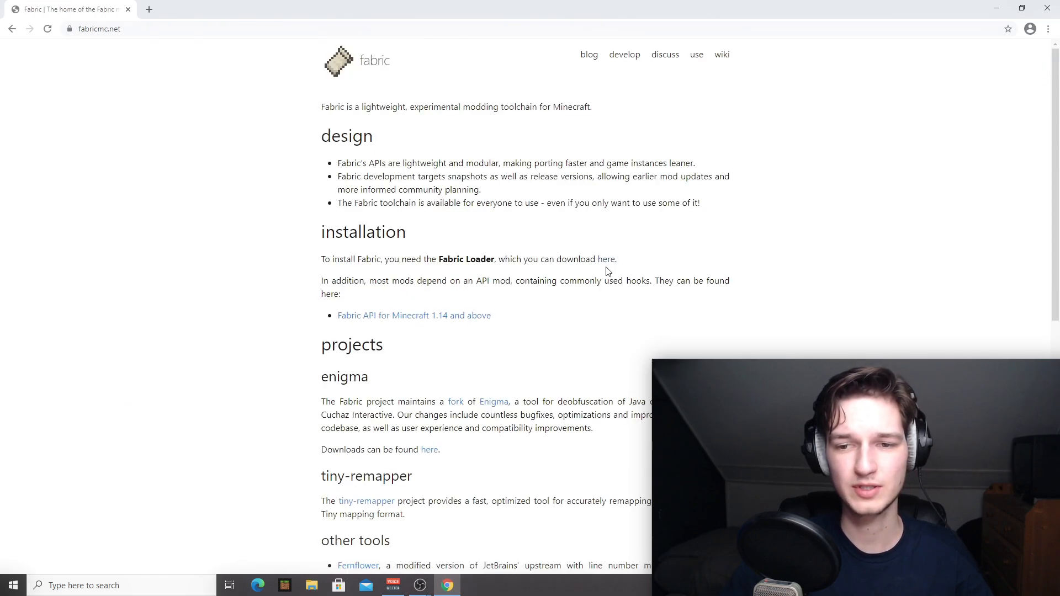
{"action": "mouse_move", "coordinate": [606, 259]}
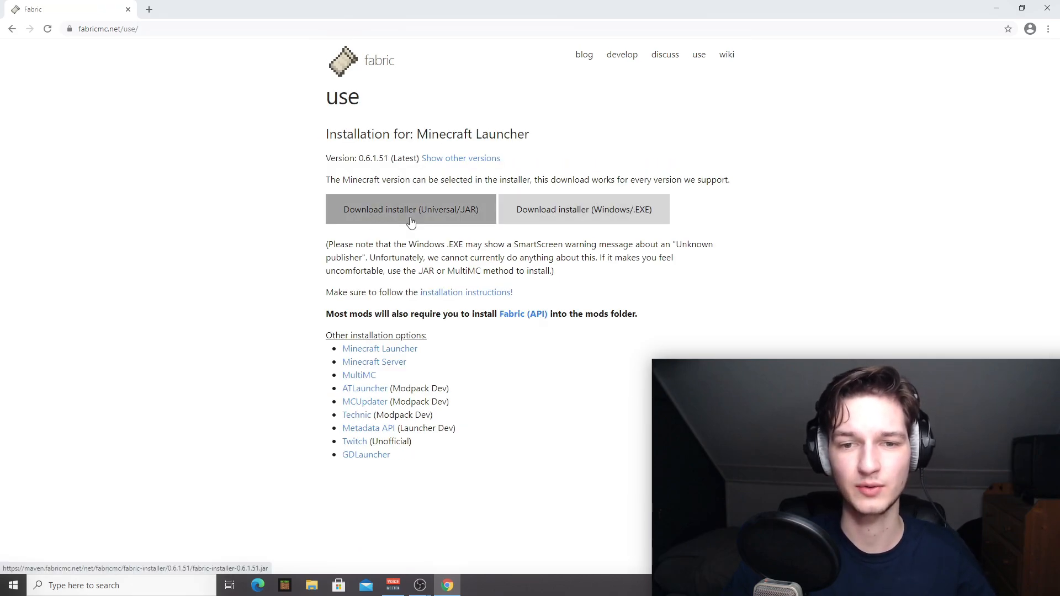
{"action": "mouse_move", "coordinate": [571, 217]}
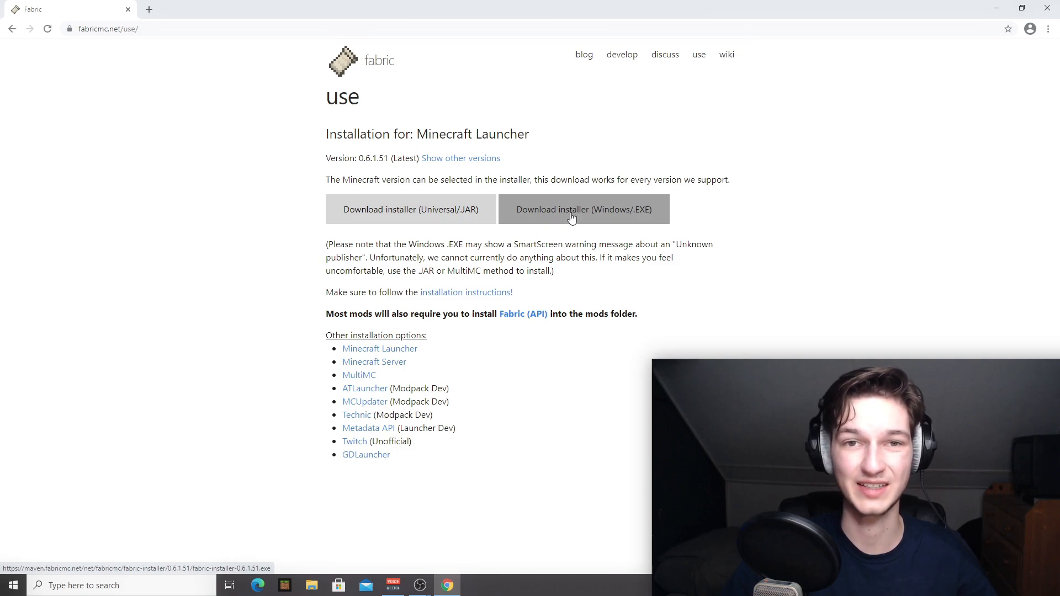
{"action": "mouse_move", "coordinate": [545, 226]}
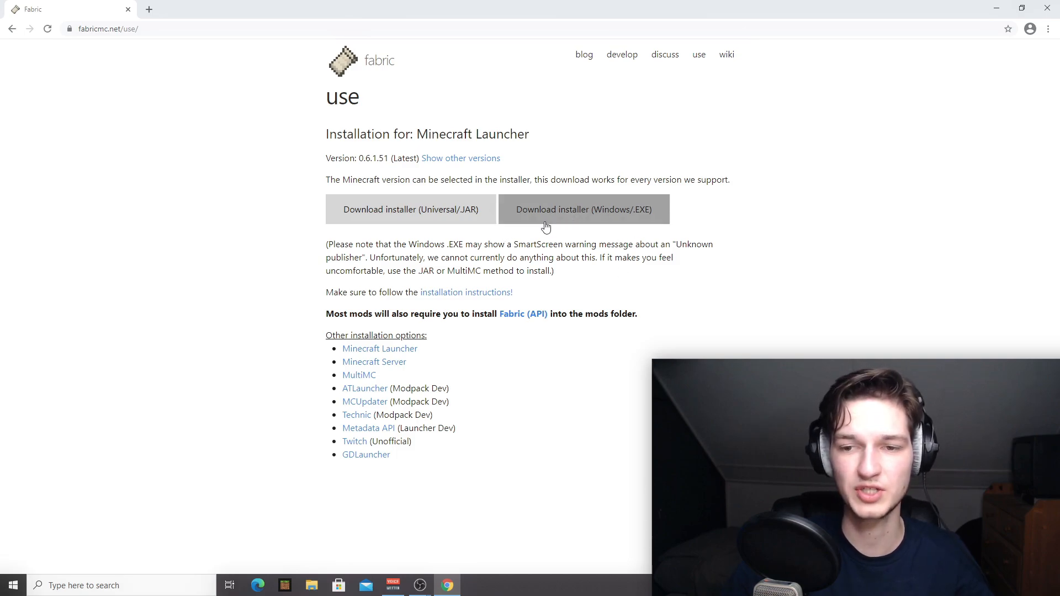
{"action": "mouse_move", "coordinate": [556, 206]}
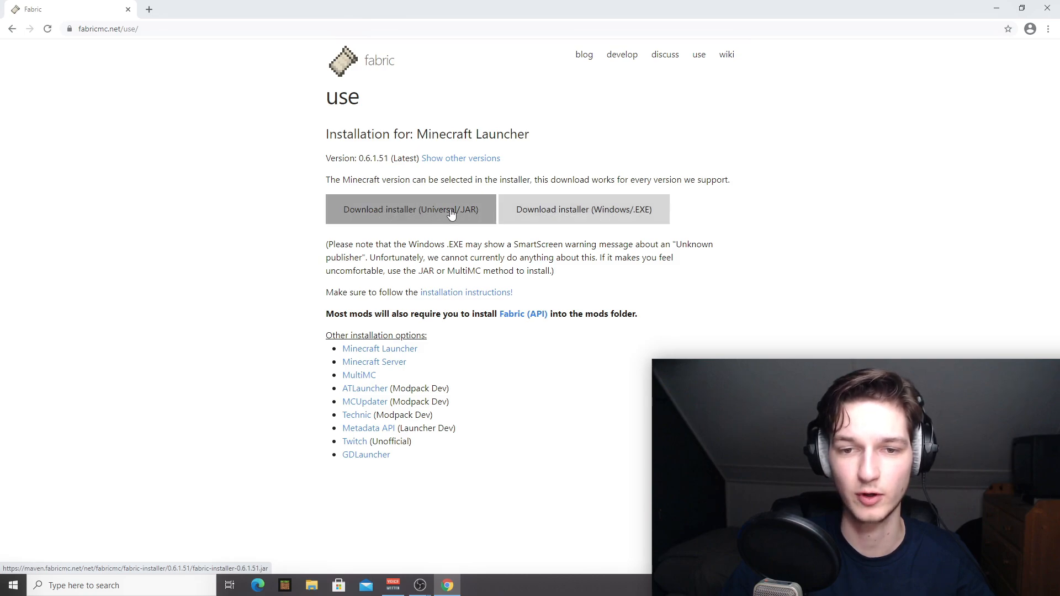
{"action": "left_click", "coordinate": [411, 209]}
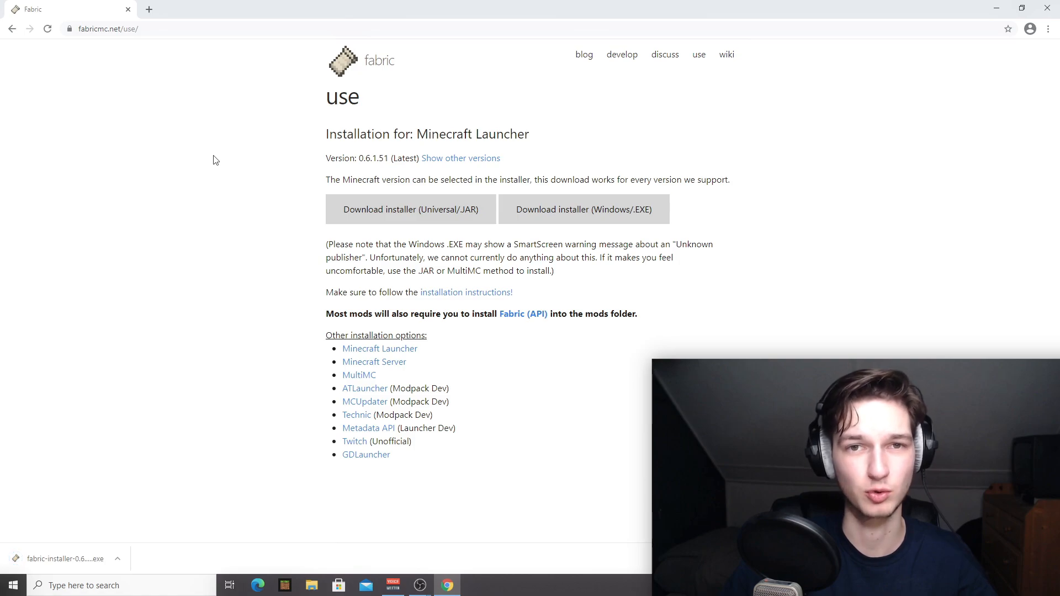
{"action": "mouse_move", "coordinate": [210, 404]}
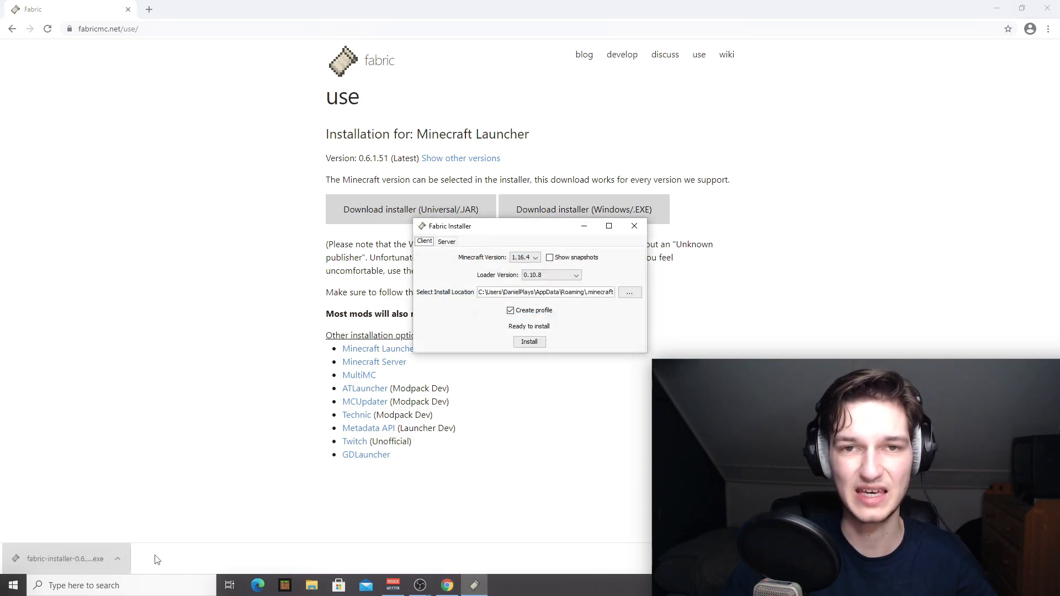
{"action": "mouse_move", "coordinate": [245, 414]}
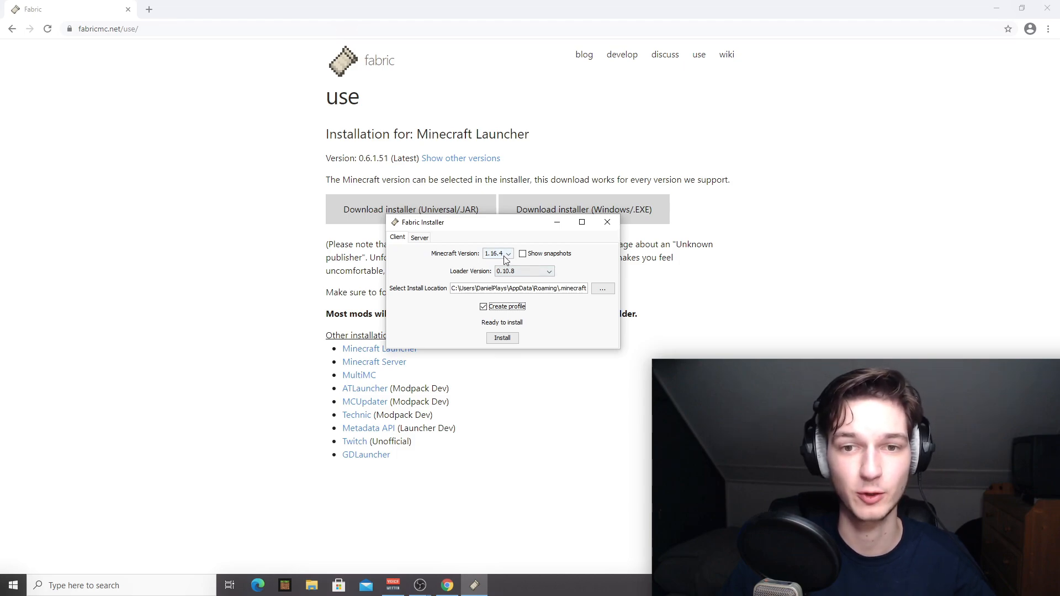
- Install Fabric Loader for Minecraft 1.16.4 with a launcher profile, then close the installer
{"action": "left_click", "coordinate": [507, 254]}
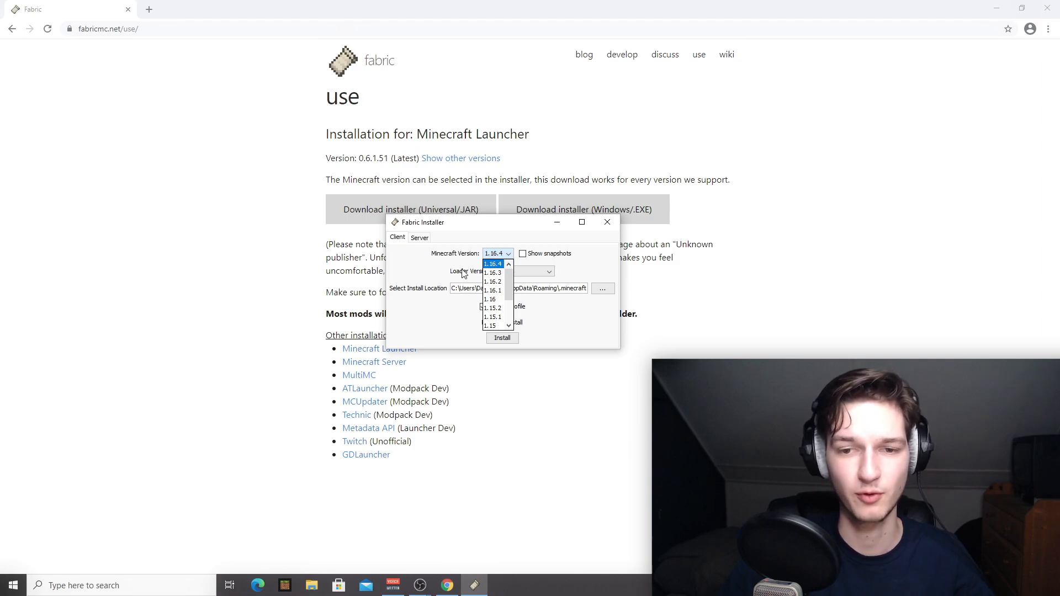
{"action": "left_click", "coordinate": [492, 262]}
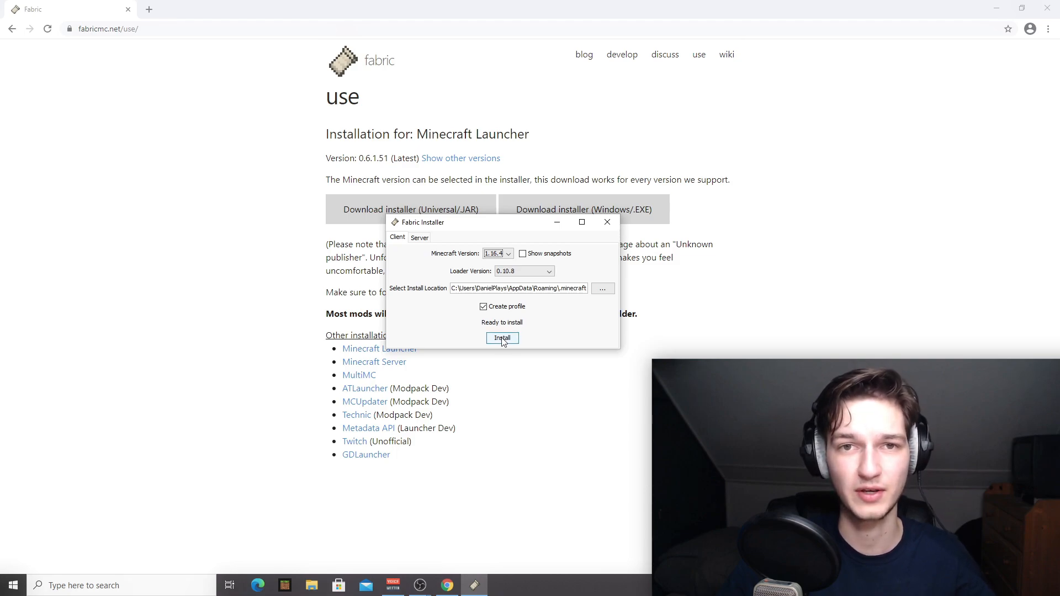
{"action": "left_click", "coordinate": [502, 338]}
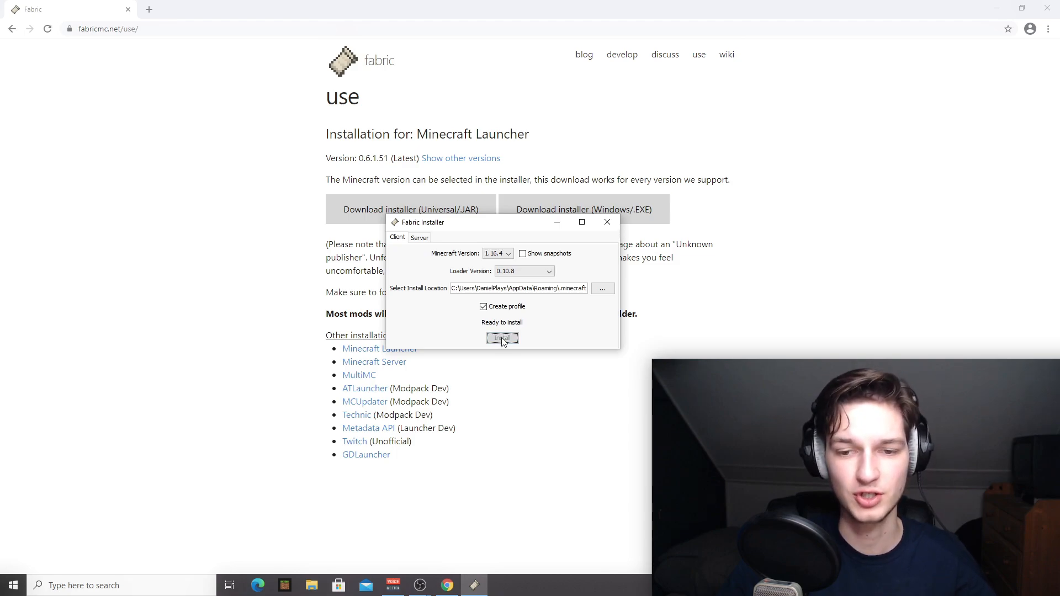
{"action": "left_click", "coordinate": [502, 338]}
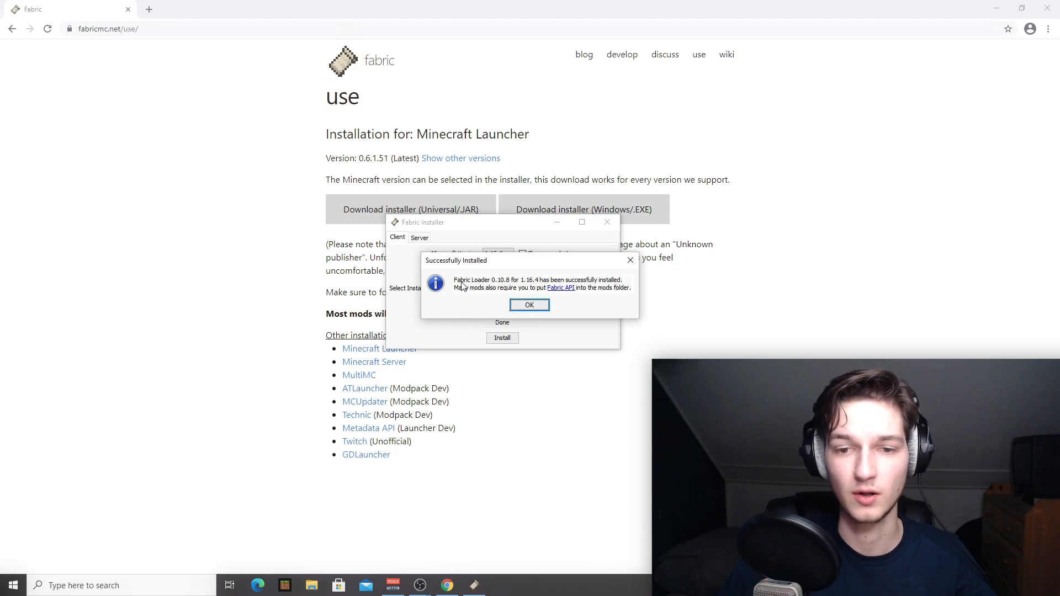
{"action": "left_click", "coordinate": [529, 305]}
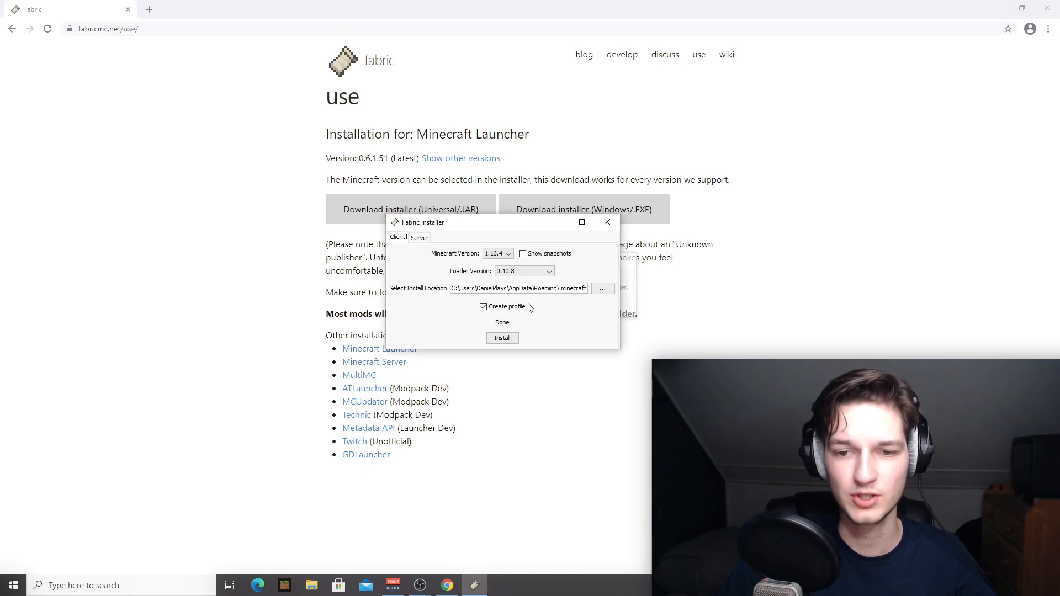
{"action": "left_click", "coordinate": [607, 222]}
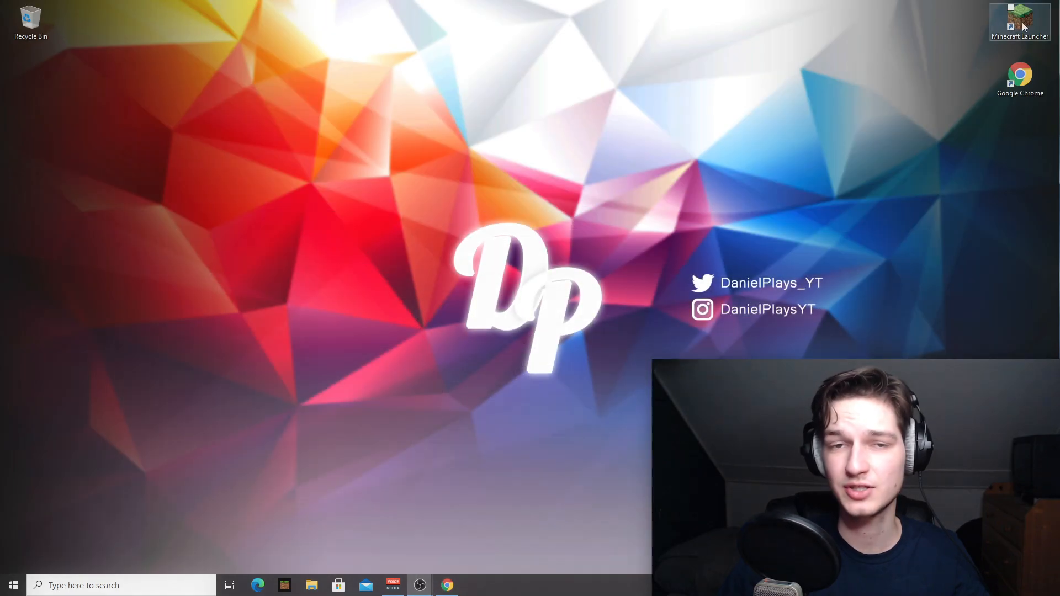
- Open Minecraft Launcher and play the fabric-loader-1.16.4 installation
{"action": "double_click", "coordinate": [1020, 22]}
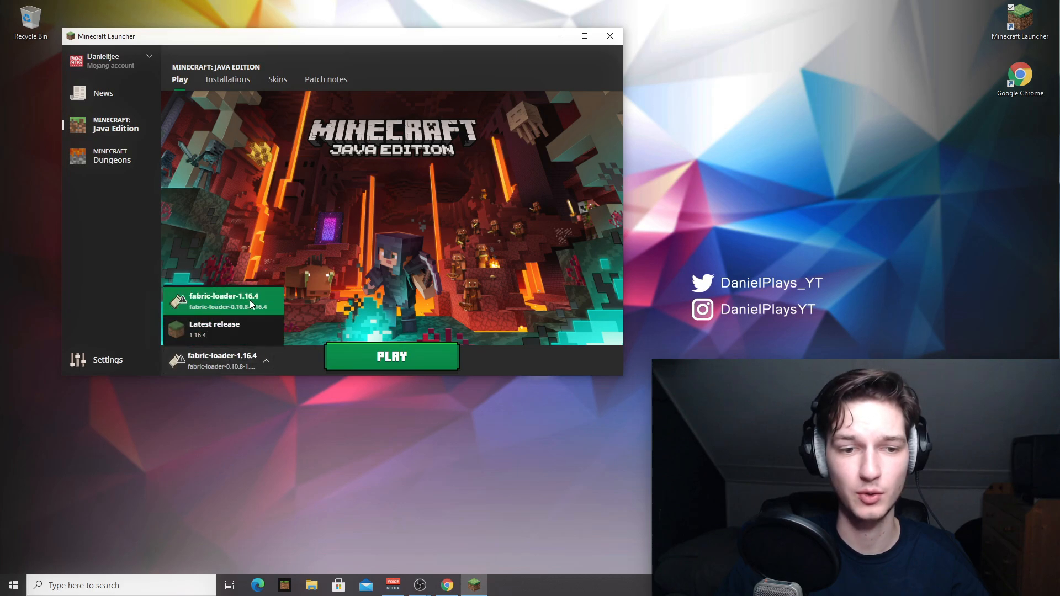
{"action": "left_click", "coordinate": [218, 360]}
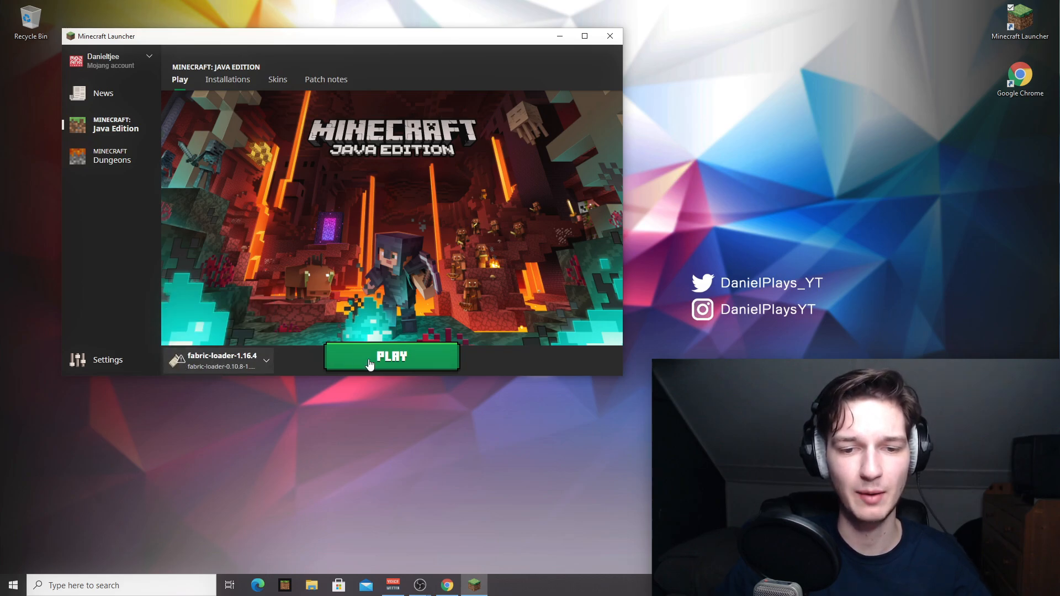
{"action": "left_click", "coordinate": [391, 356]}
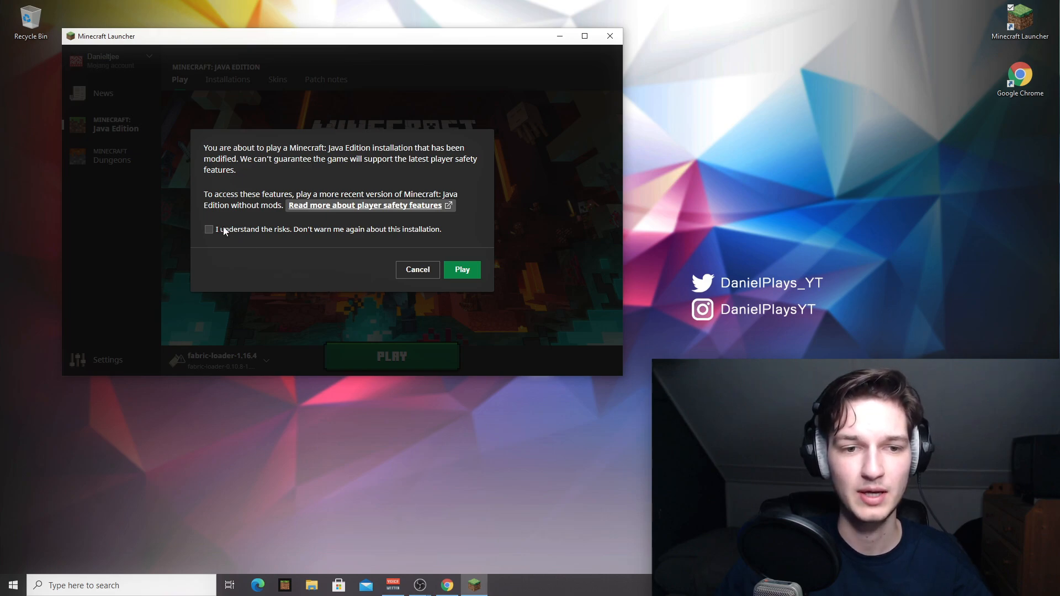
- Accept the modified-installation risks, launch Fabric Minecraft 1.16.4, then close the game window
{"action": "left_click", "coordinate": [209, 229]}
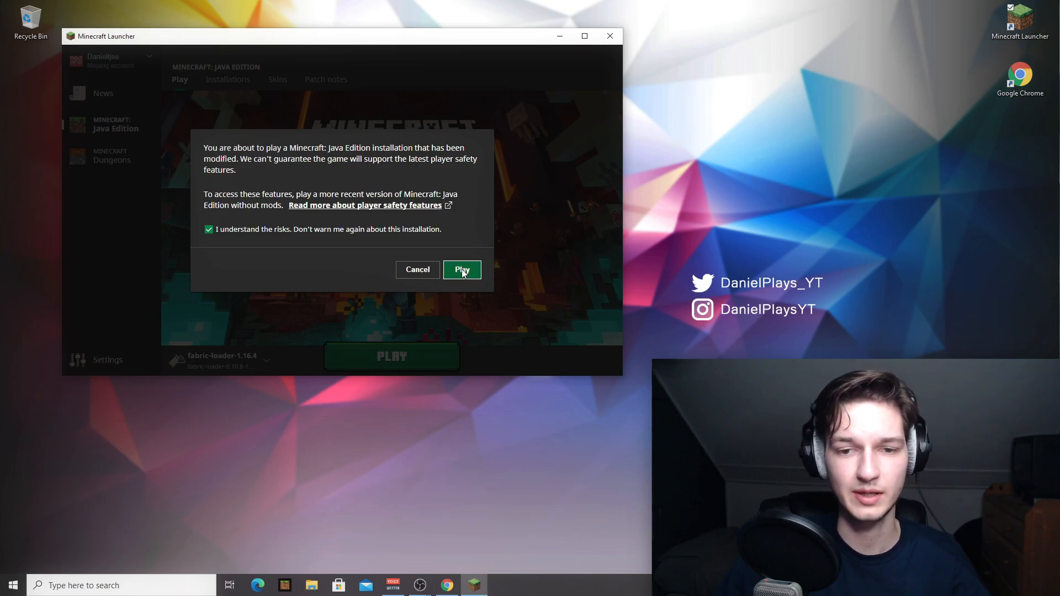
{"action": "left_click", "coordinate": [461, 269]}
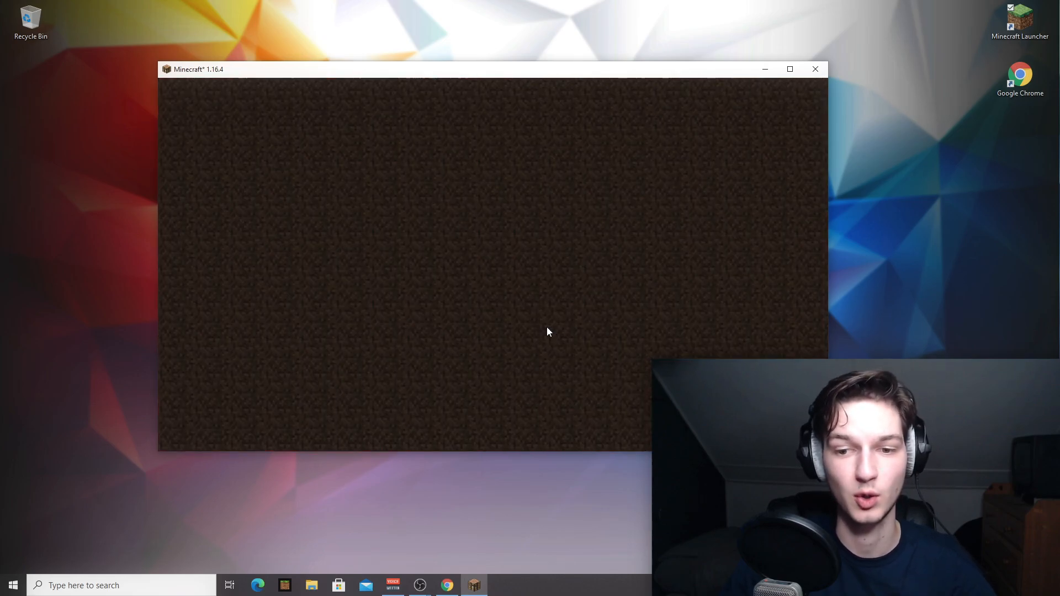
{"action": "left_click", "coordinate": [814, 69]}
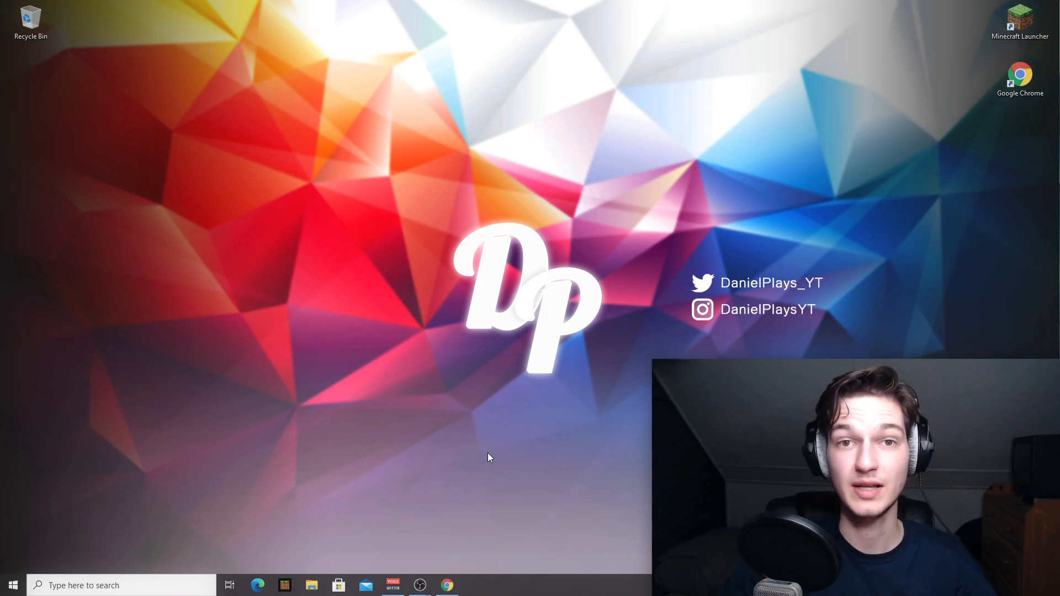
- Search for 'optifabric' in a new window and open its CurseForge page
{"action": "left_click", "coordinate": [446, 585]}
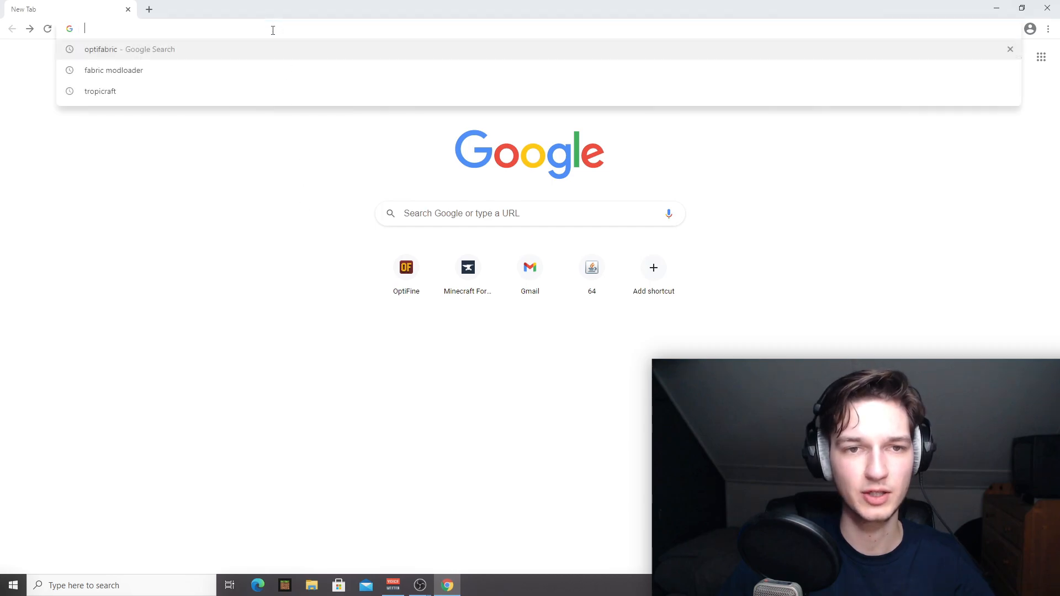
{"action": "type", "text": "optifabric&oq=optifabric&aqs=chrome.0.69i59j0l3j0i395l4.4984j1j7&sourceid=chrome&ie=UTF-8"}
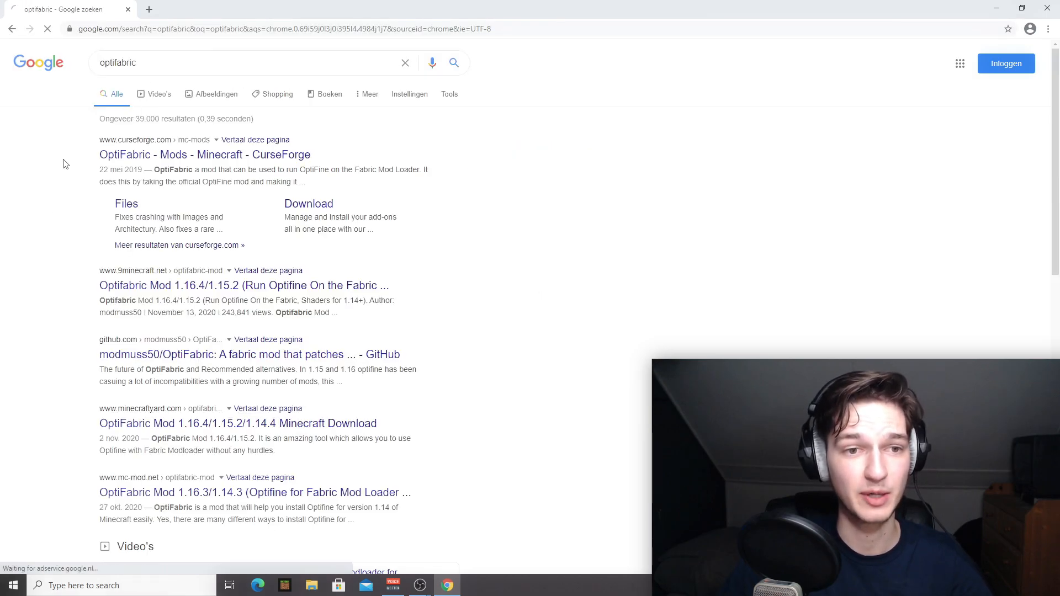
{"action": "left_click", "coordinate": [205, 154]}
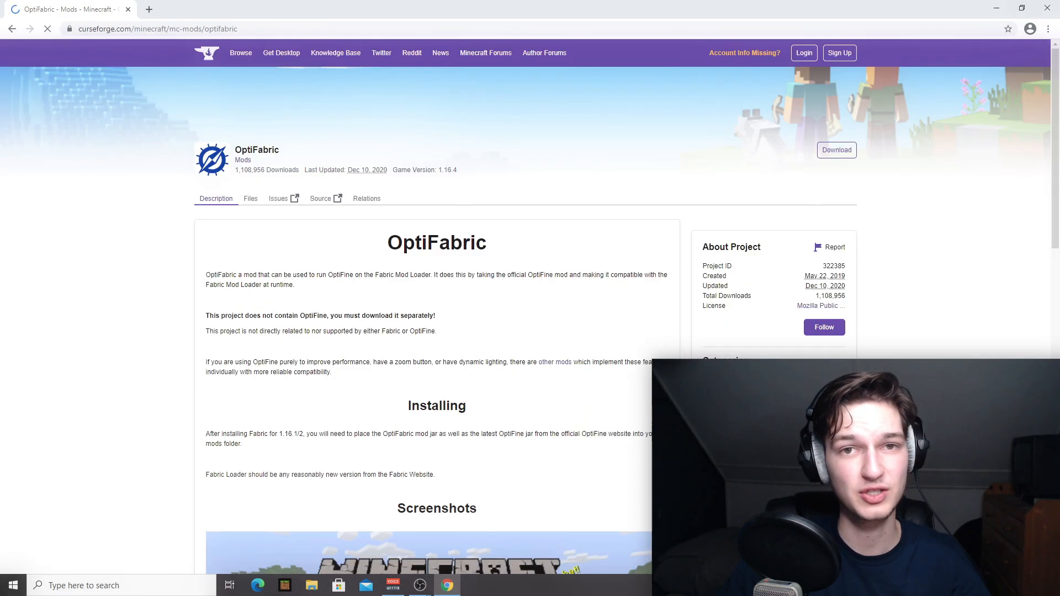
{"action": "mouse_move", "coordinate": [111, 352]}
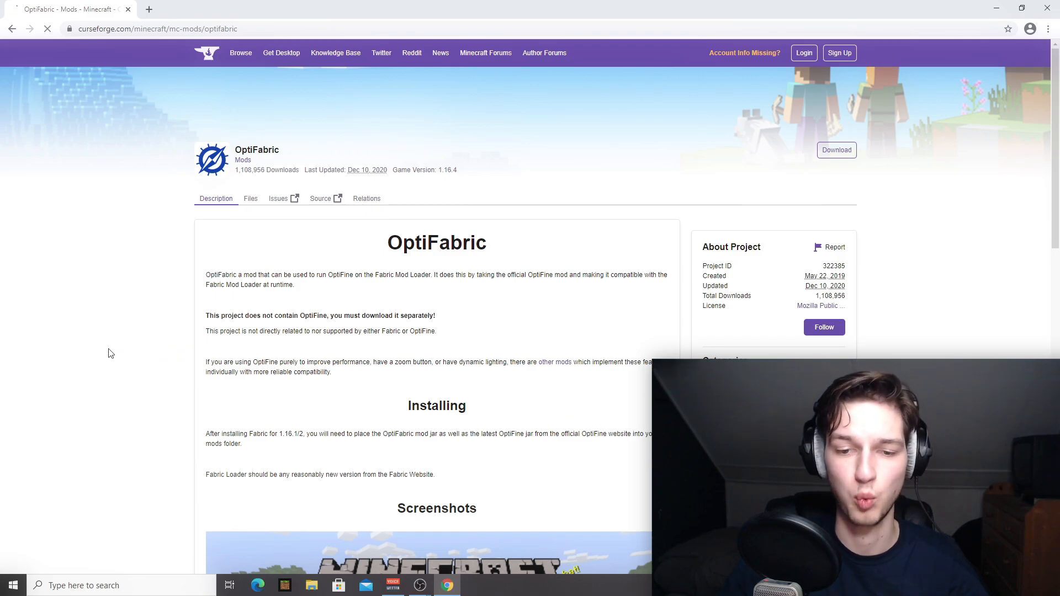
- Download and keep OptiFabric-v1.8.13 for Minecraft 1.16
{"action": "scroll", "scroll_direction": "down", "scroll_amount": 3}
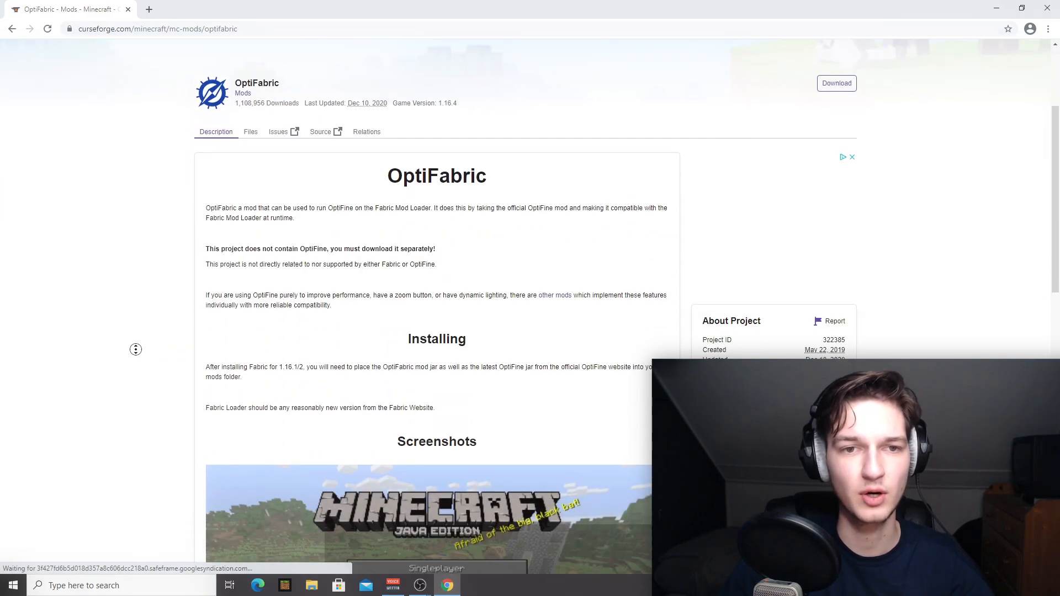
{"action": "scroll", "scroll_direction": "down", "scroll_amount": 3}
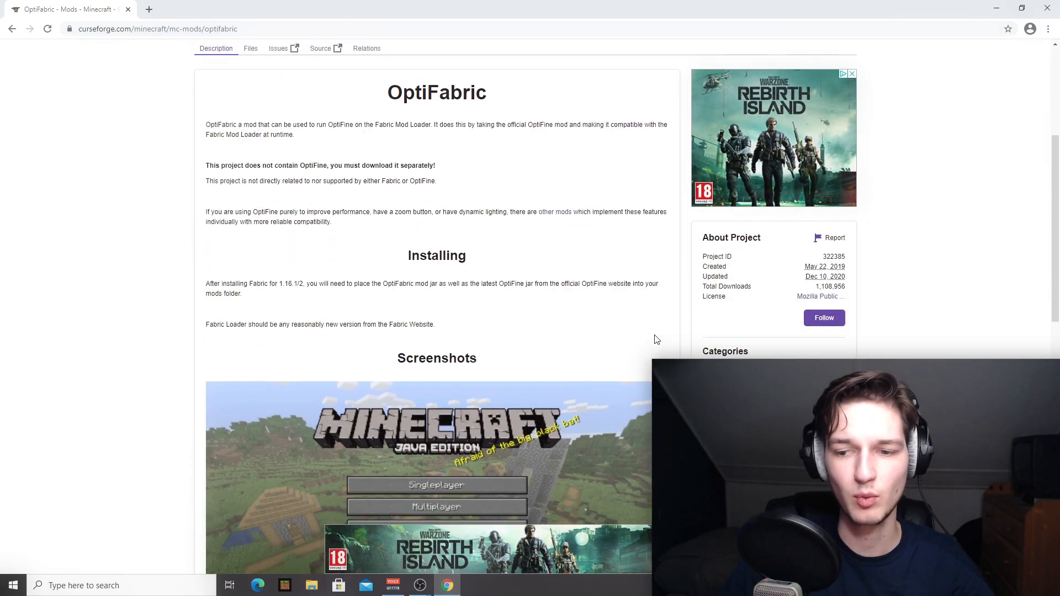
{"action": "scroll", "scroll_direction": "down", "scroll_amount": 3}
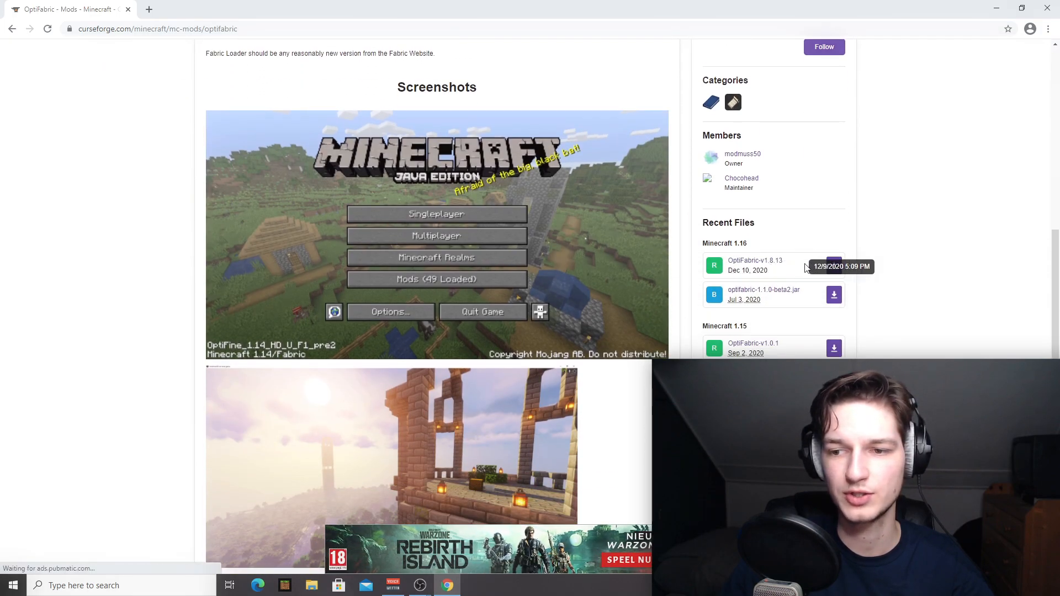
{"action": "double_click", "coordinate": [728, 223]}
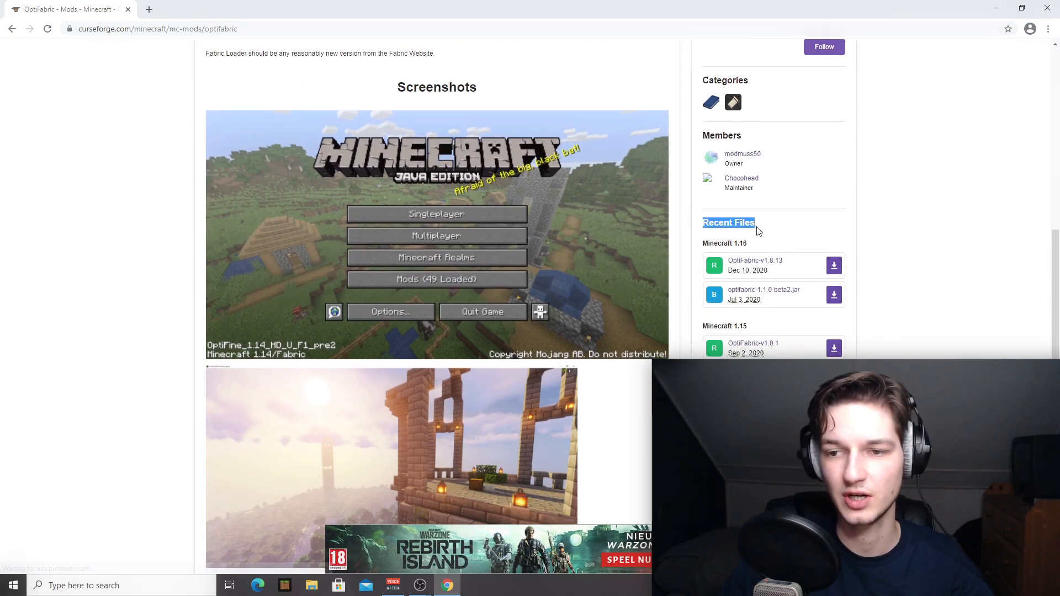
{"action": "mouse_move", "coordinate": [834, 265]}
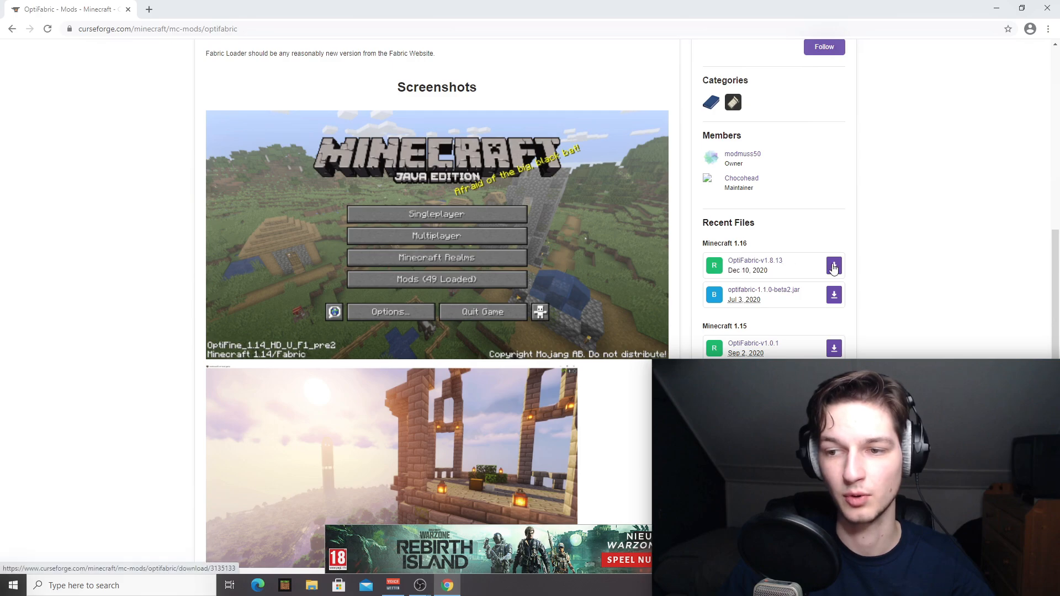
{"action": "left_click", "coordinate": [834, 265]}
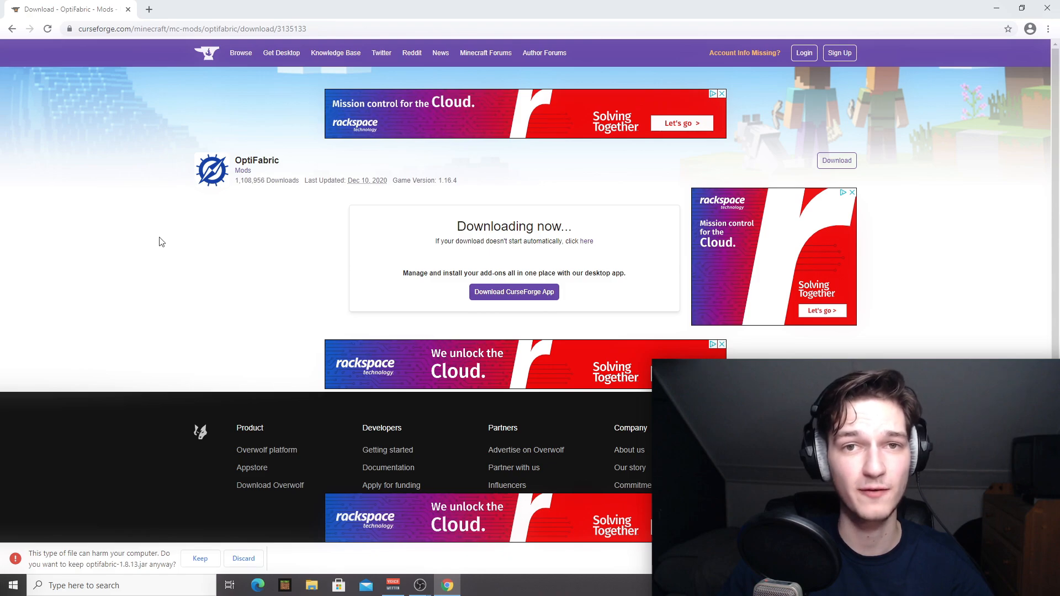
{"action": "left_click", "coordinate": [199, 558]}
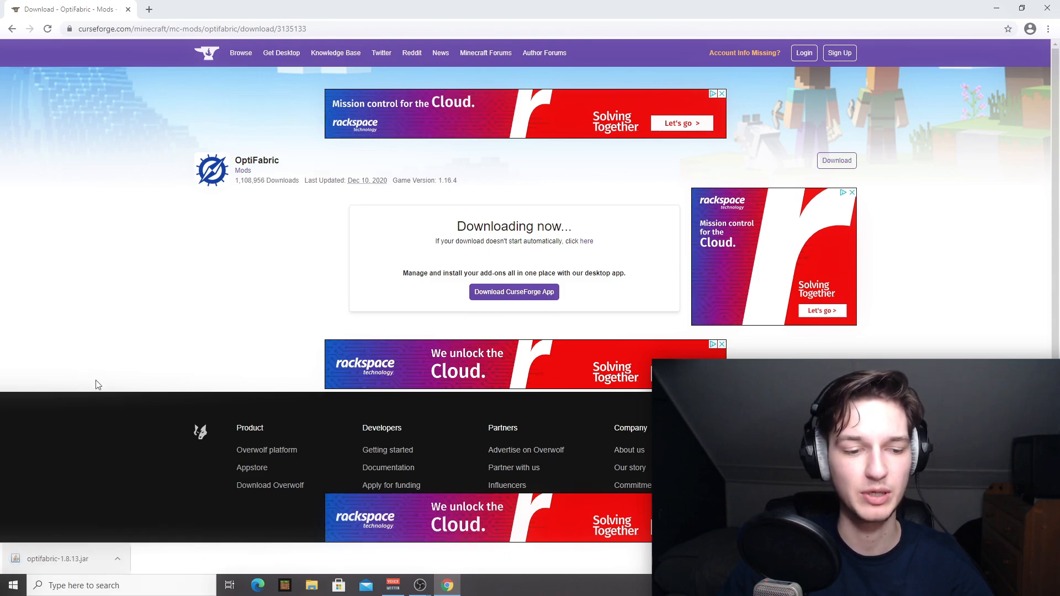
{"action": "mouse_move", "coordinate": [204, 256]}
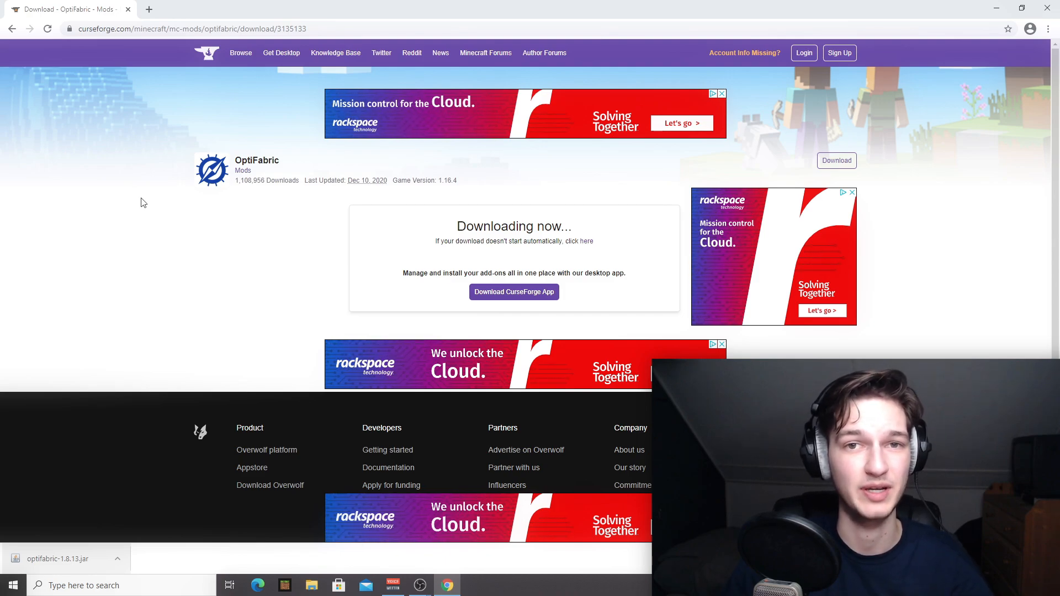
{"action": "left_click", "coordinate": [279, 8]}
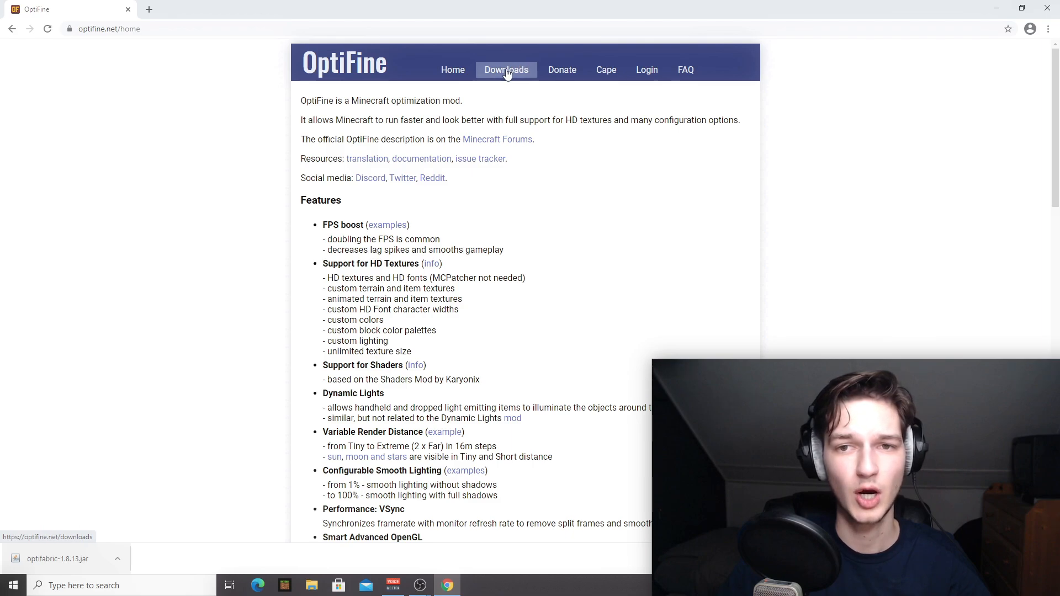
- Download OptiFine HD U G5 for 1.16.4, skipping past the ad page
{"action": "left_click", "coordinate": [505, 70]}
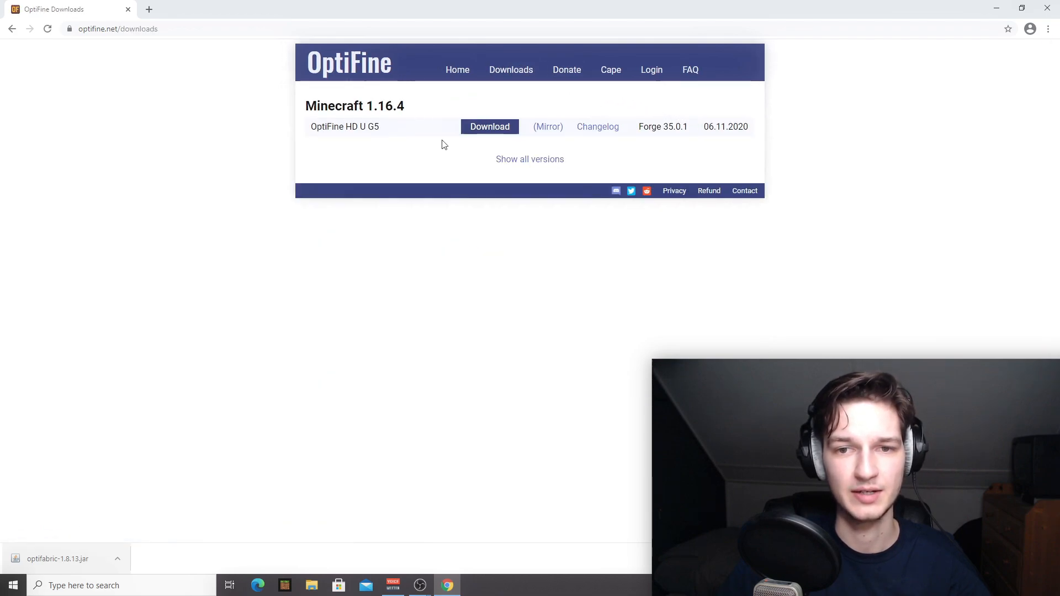
{"action": "double_click", "coordinate": [344, 126]}
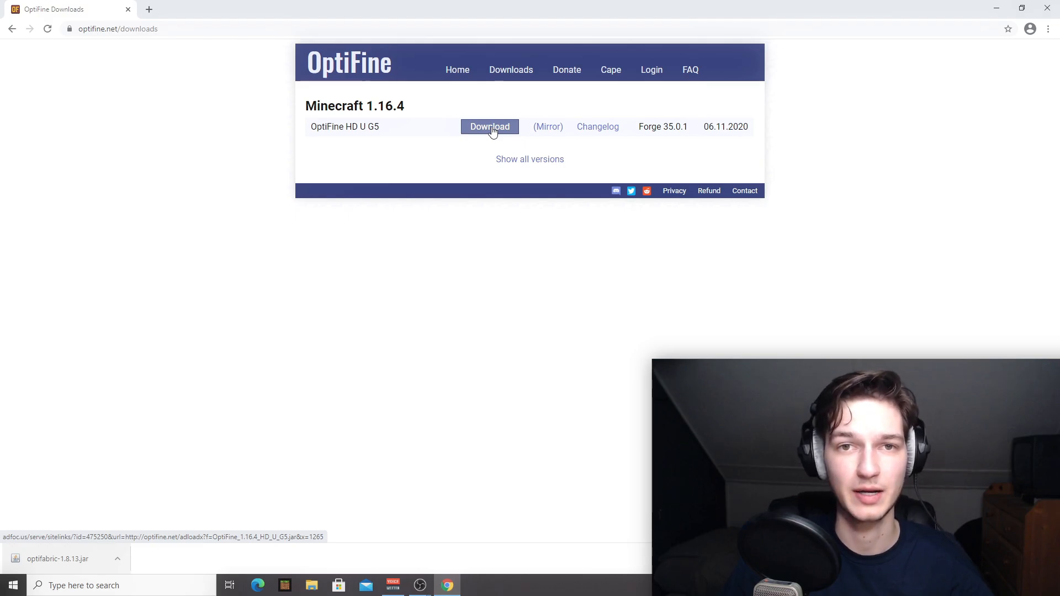
{"action": "left_click", "coordinate": [488, 127]}
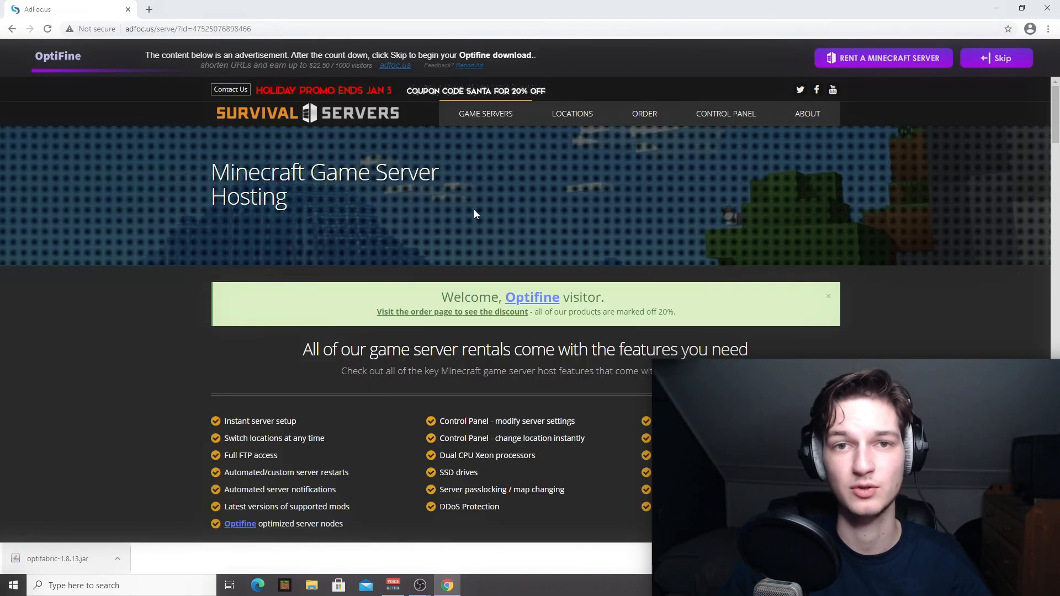
{"action": "mouse_move", "coordinate": [473, 341]}
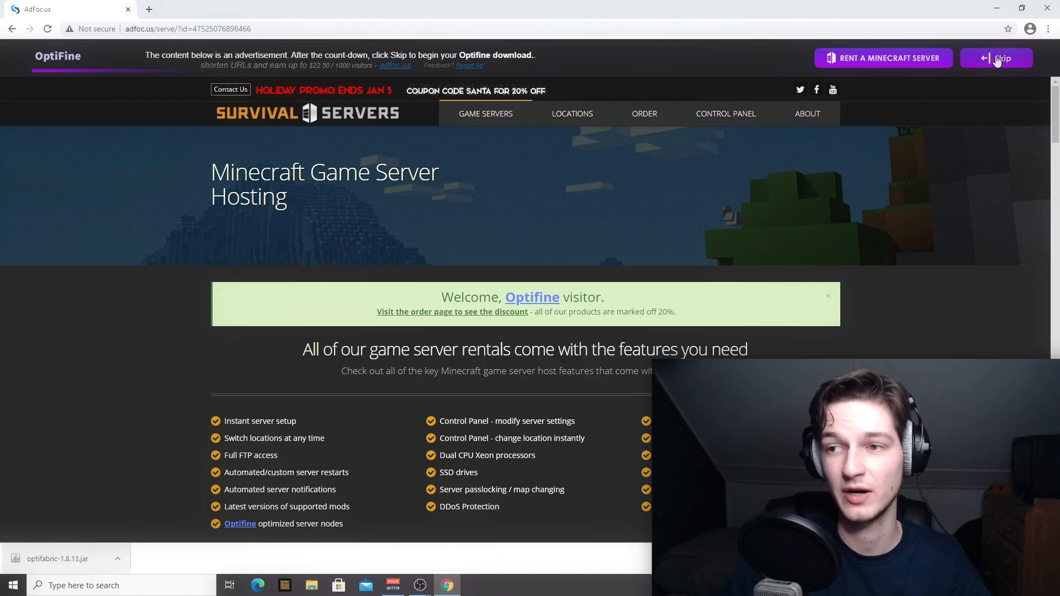
{"action": "left_click", "coordinate": [996, 58]}
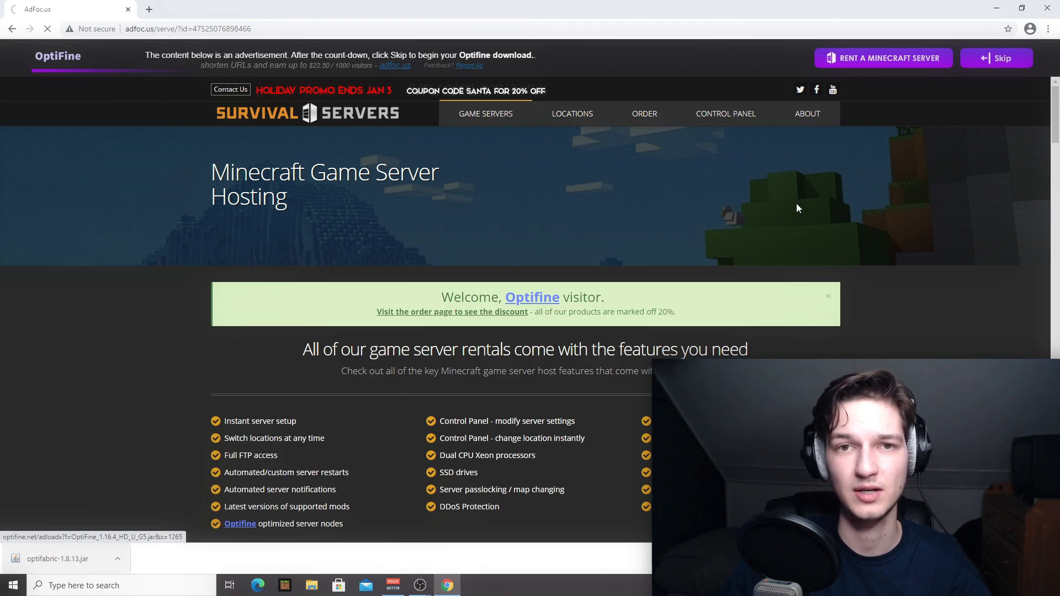
{"action": "left_click", "coordinate": [996, 58]}
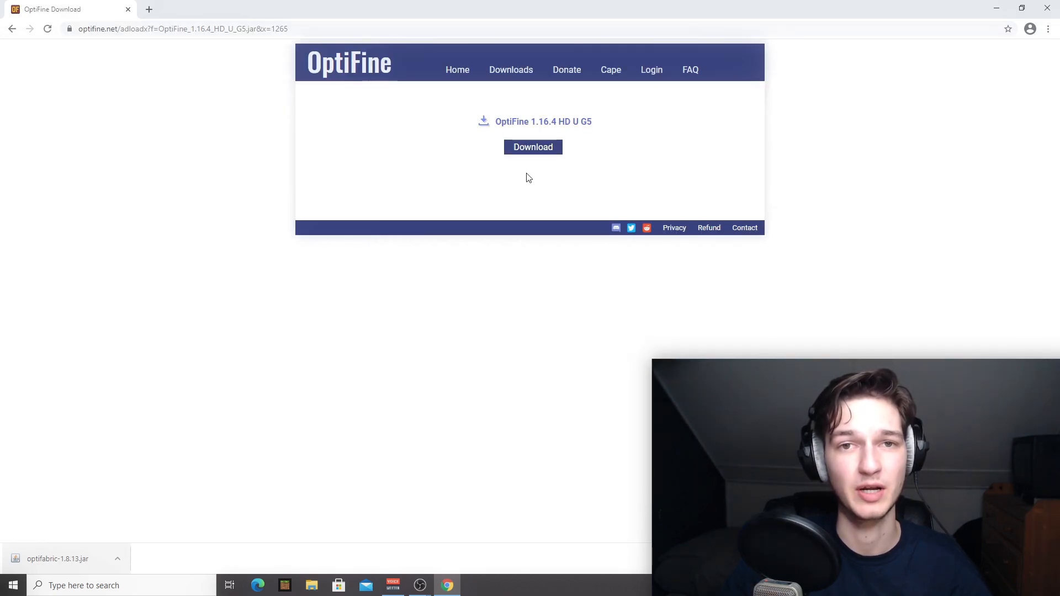
{"action": "left_click", "coordinate": [532, 147]}
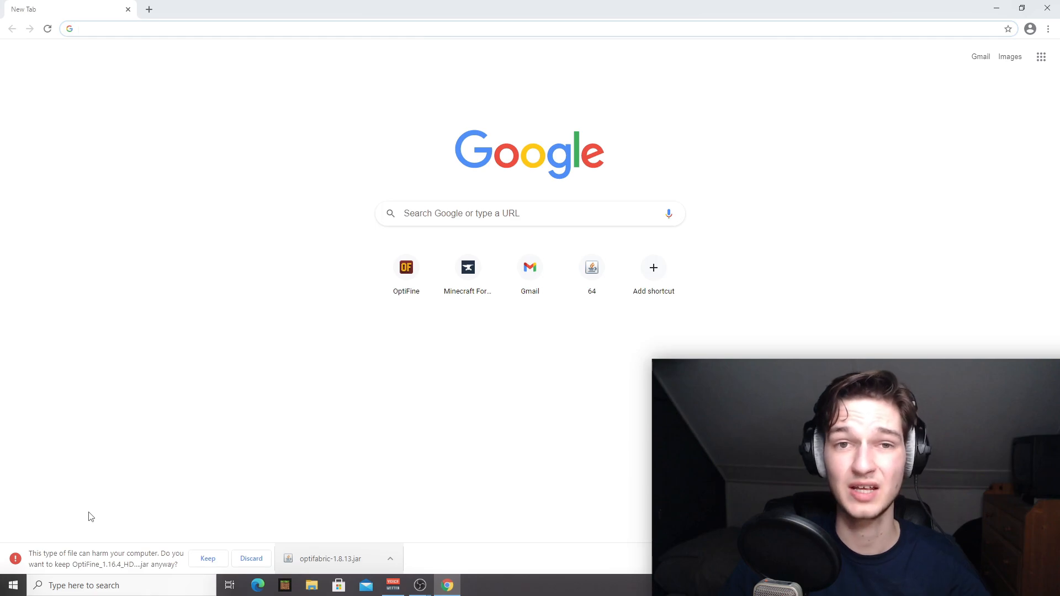
- Keep the OptiFine jar and put both jars in %appdata%\.minecraft\mods
{"action": "left_click", "coordinate": [208, 558]}
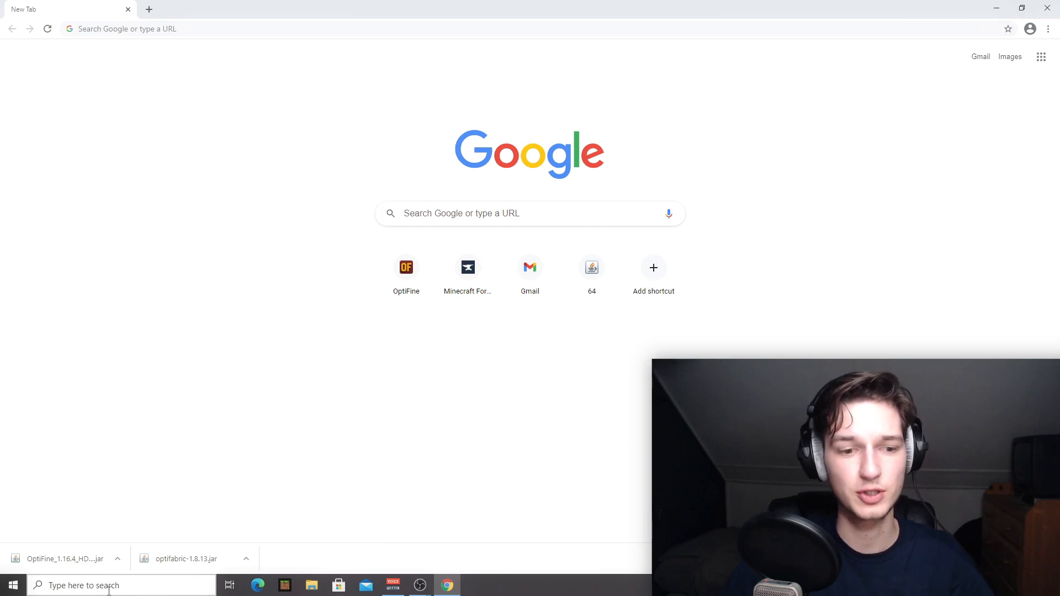
{"action": "type", "text": "%appdata"}
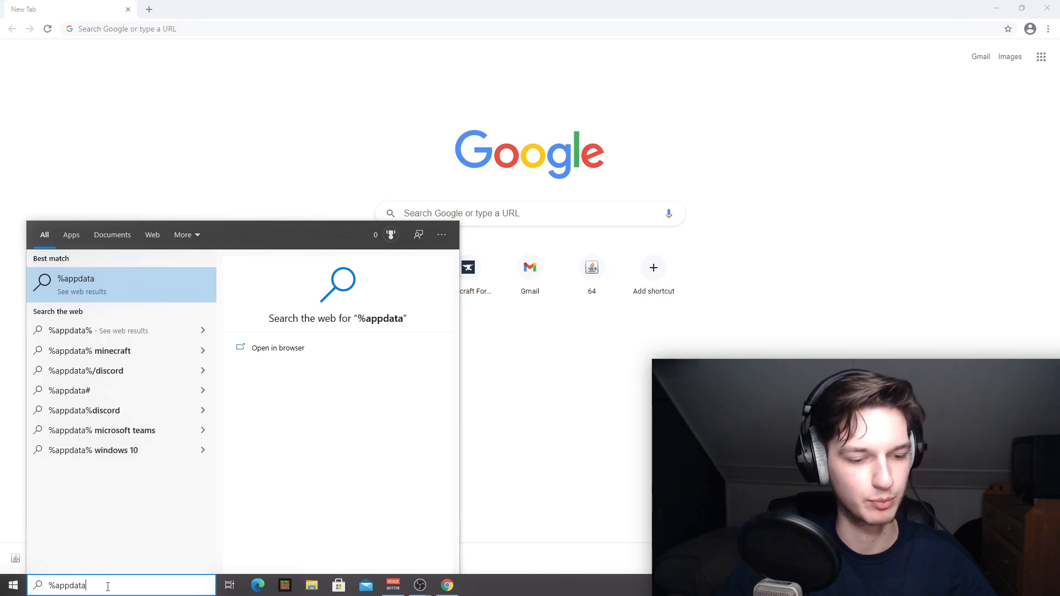
{"action": "type", "text": "%"}
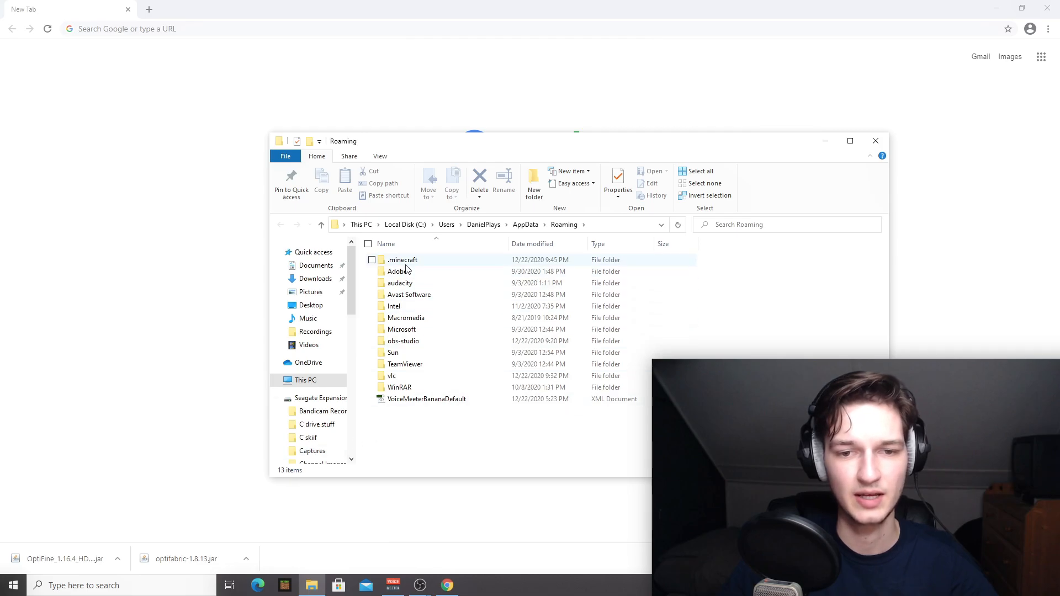
{"action": "double_click", "coordinate": [402, 259]}
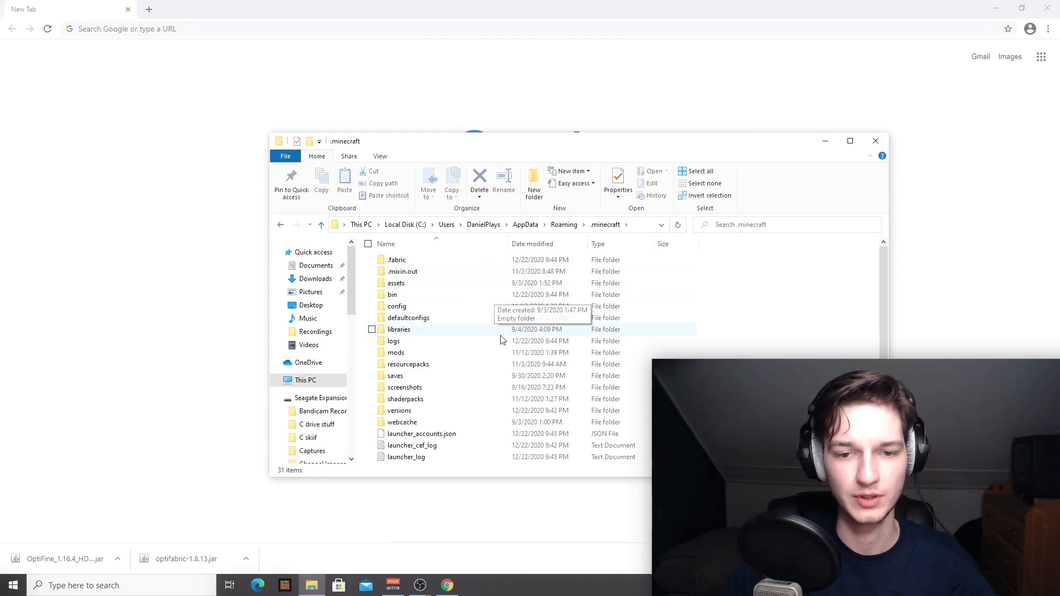
{"action": "double_click", "coordinate": [395, 353]}
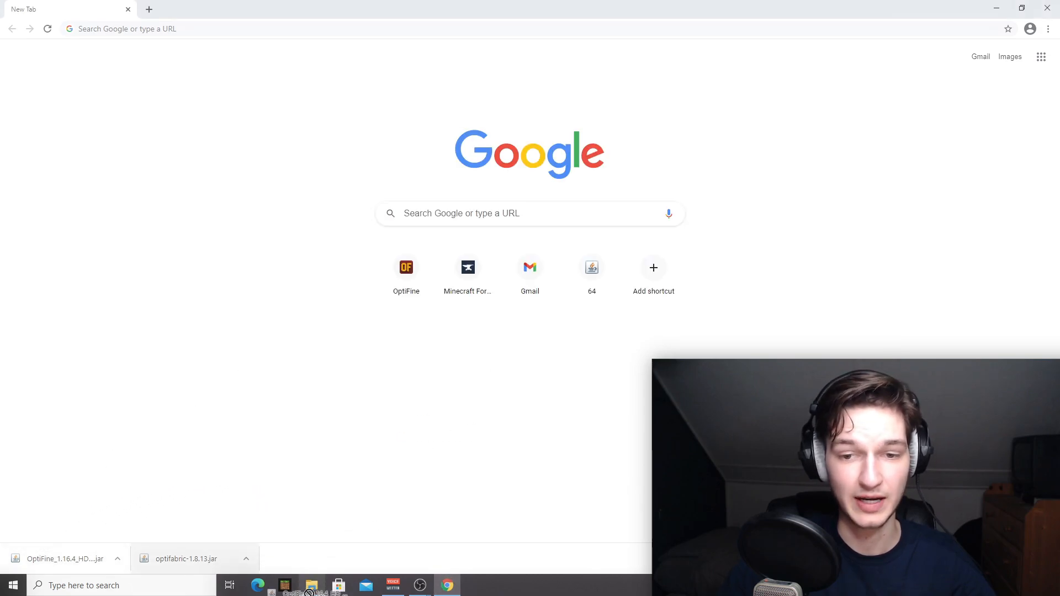
{"action": "left_click", "coordinate": [311, 585]}
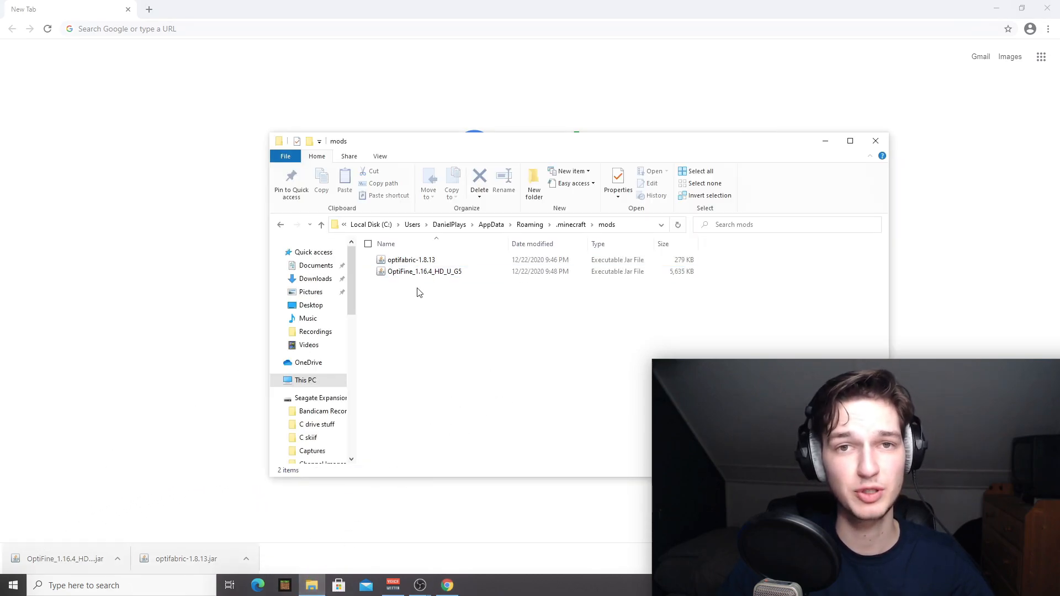
{"action": "left_click", "coordinate": [424, 271]}
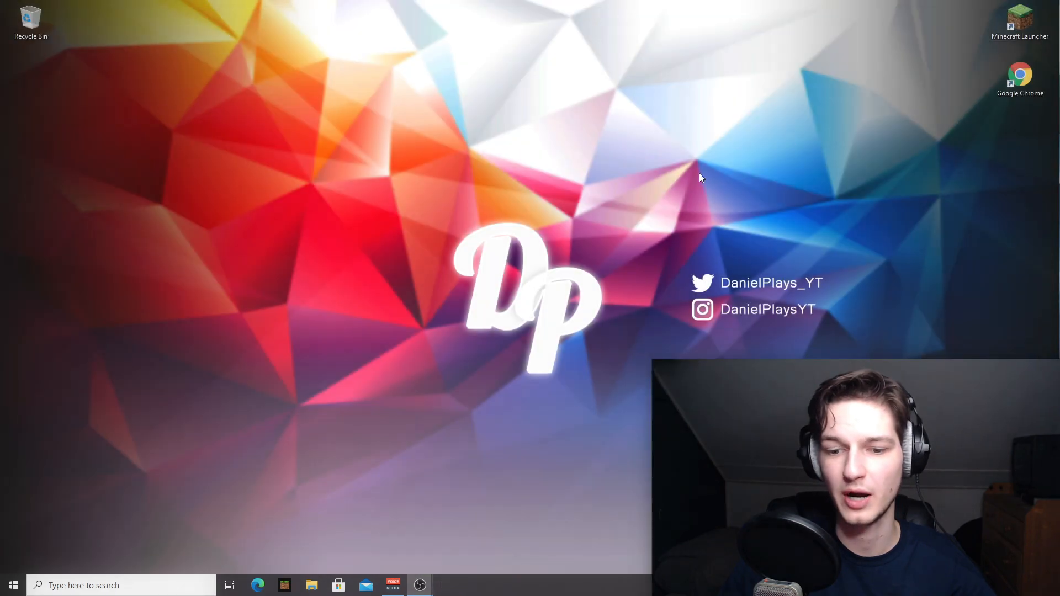
- Open Minecraft Launcher and play the fabric-loader-1.16.4 profile
{"action": "double_click", "coordinate": [1020, 18]}
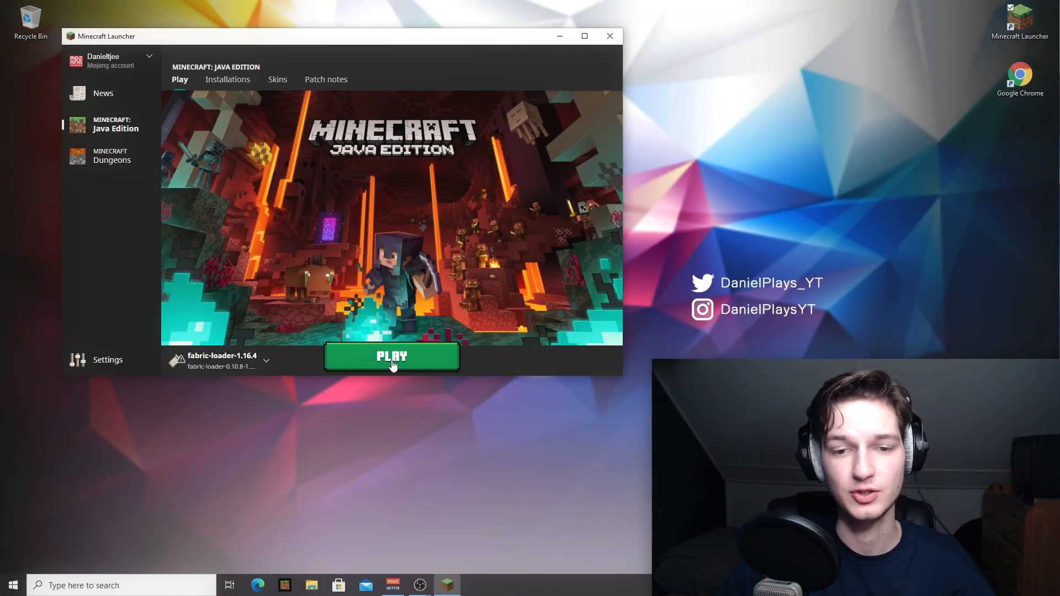
{"action": "left_click", "coordinate": [391, 356]}
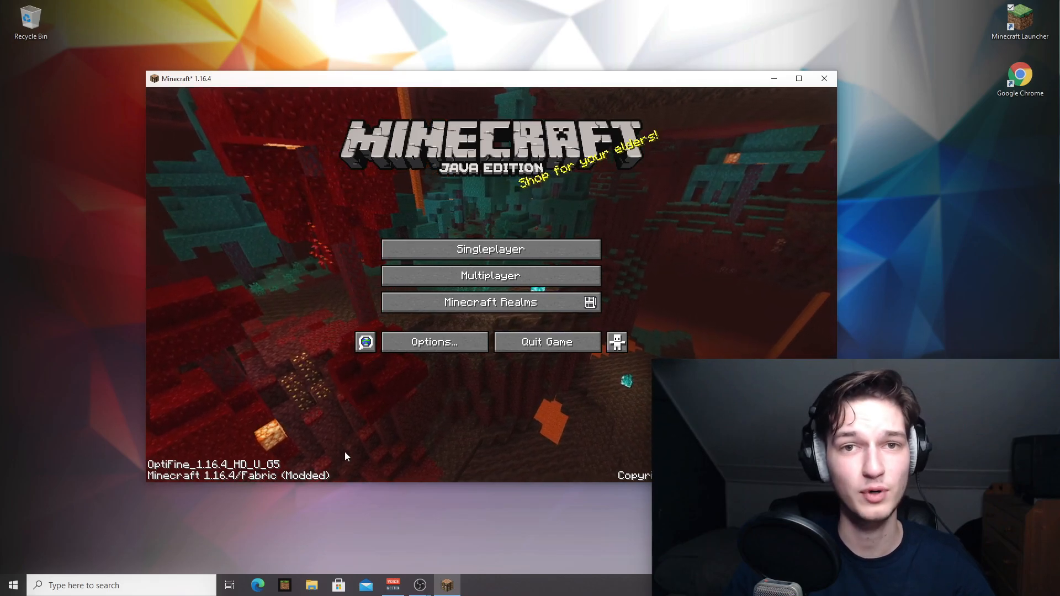
- Go through Options and Video Settings to the Shaders screen
{"action": "left_click", "coordinate": [434, 341]}
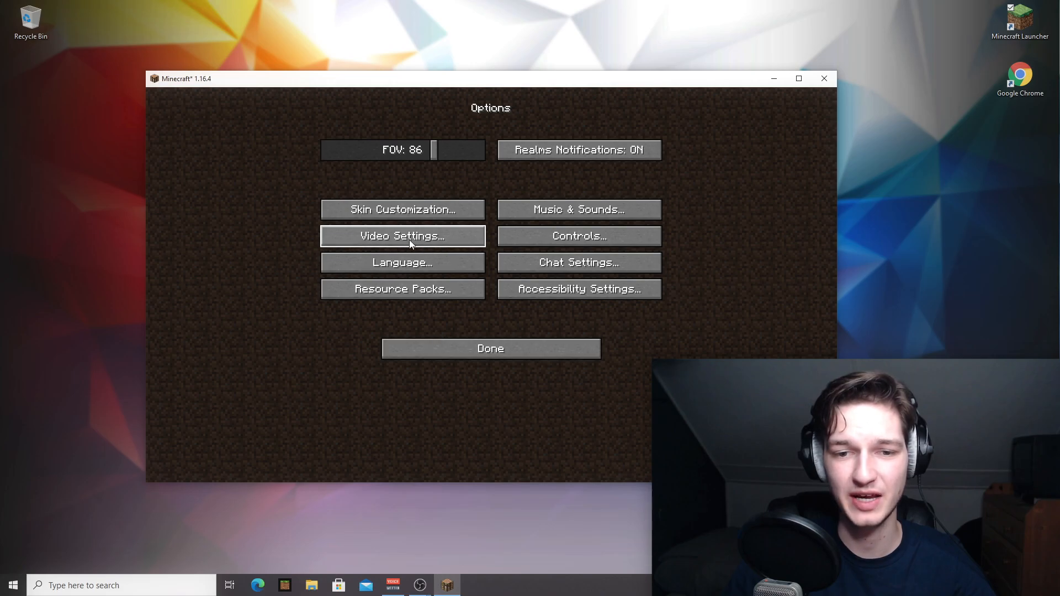
{"action": "left_click", "coordinate": [403, 236]}
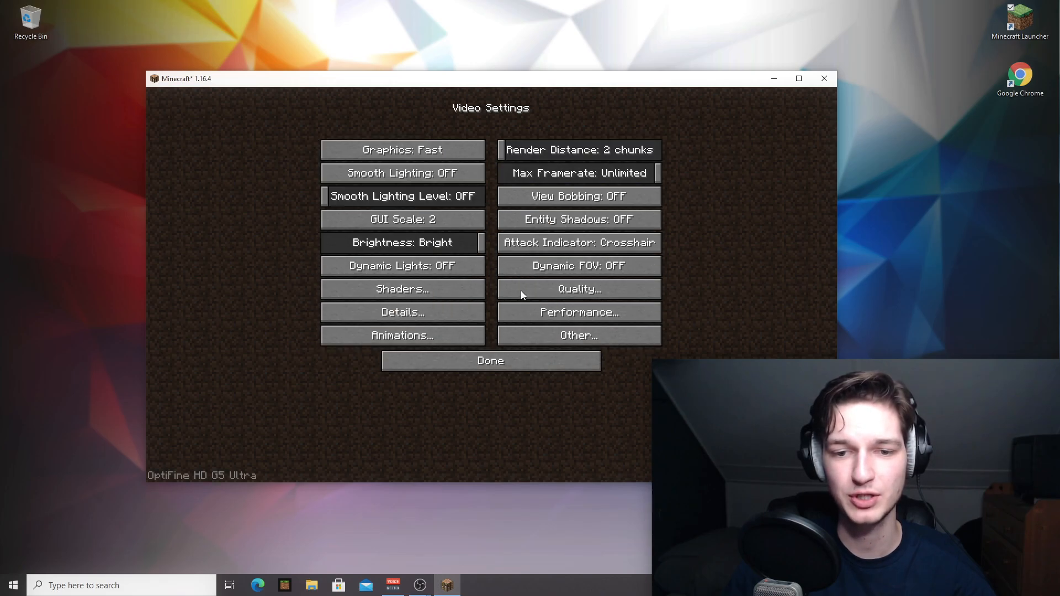
{"action": "mouse_move", "coordinate": [578, 289]}
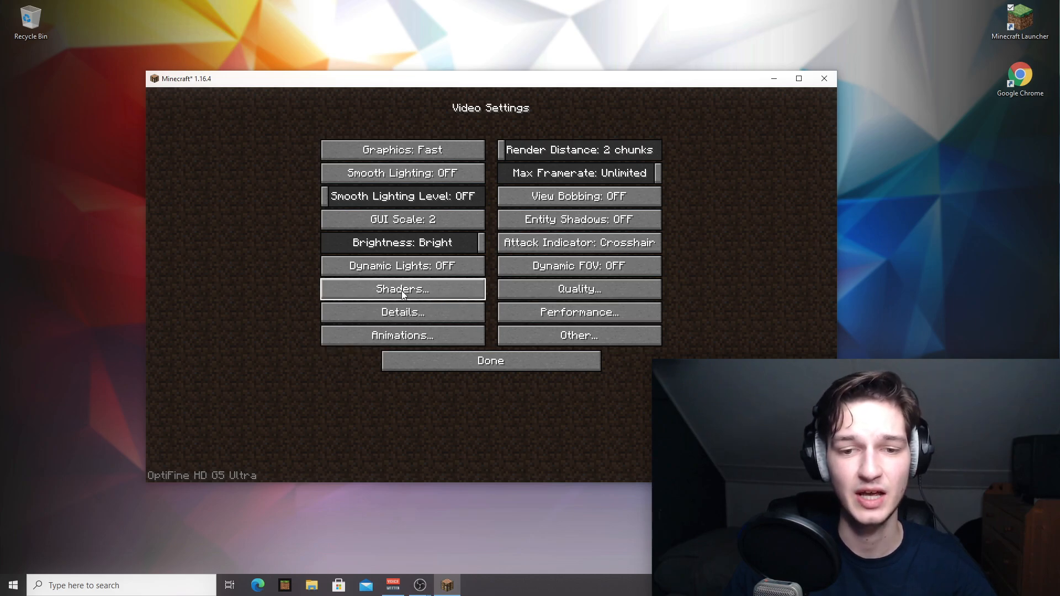
{"action": "left_click", "coordinate": [402, 289]}
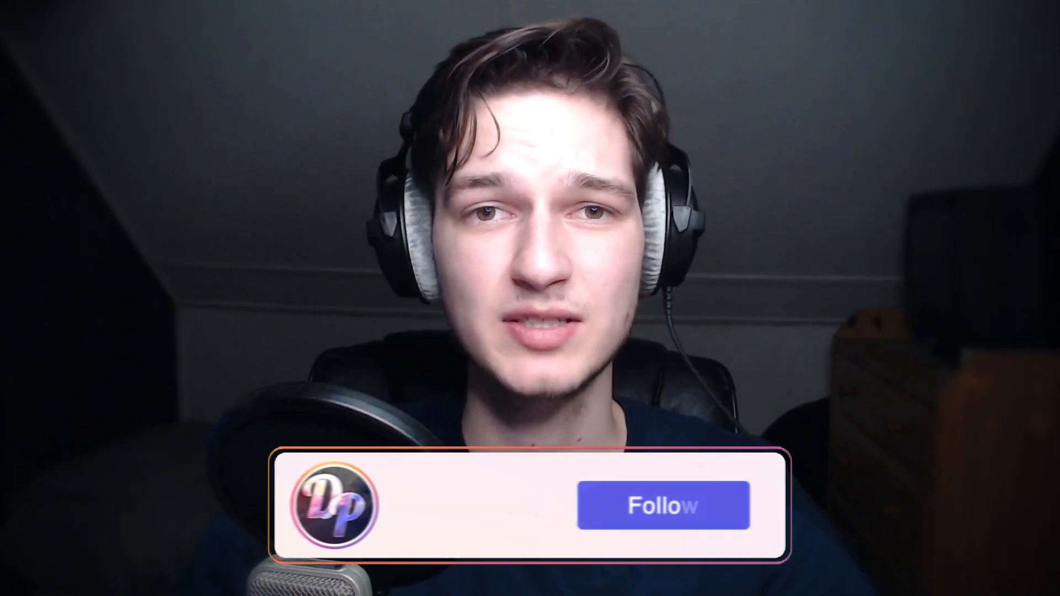
{"action": "left_click", "coordinate": [663, 505]}
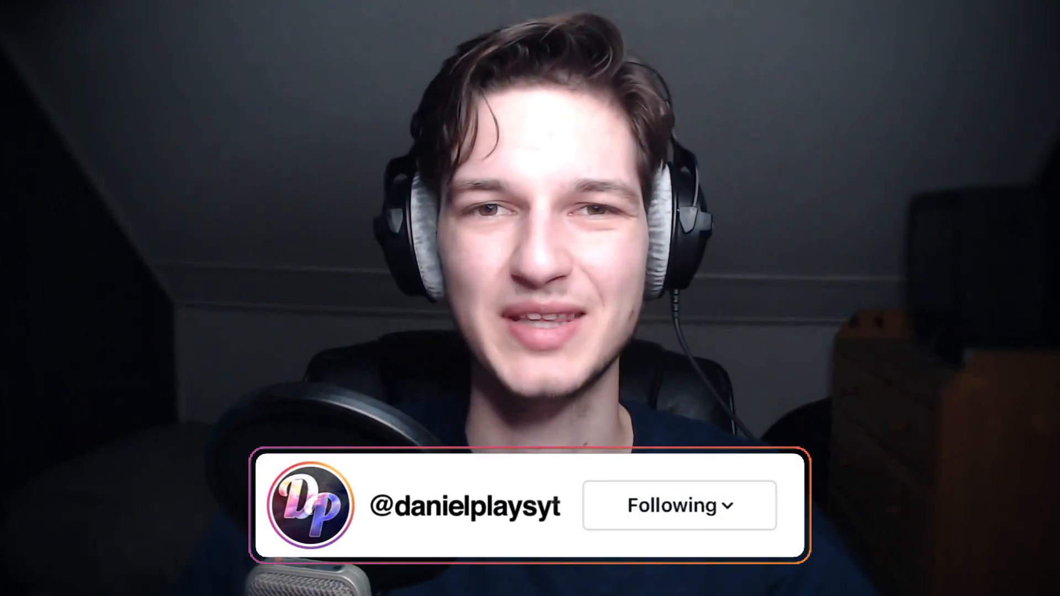